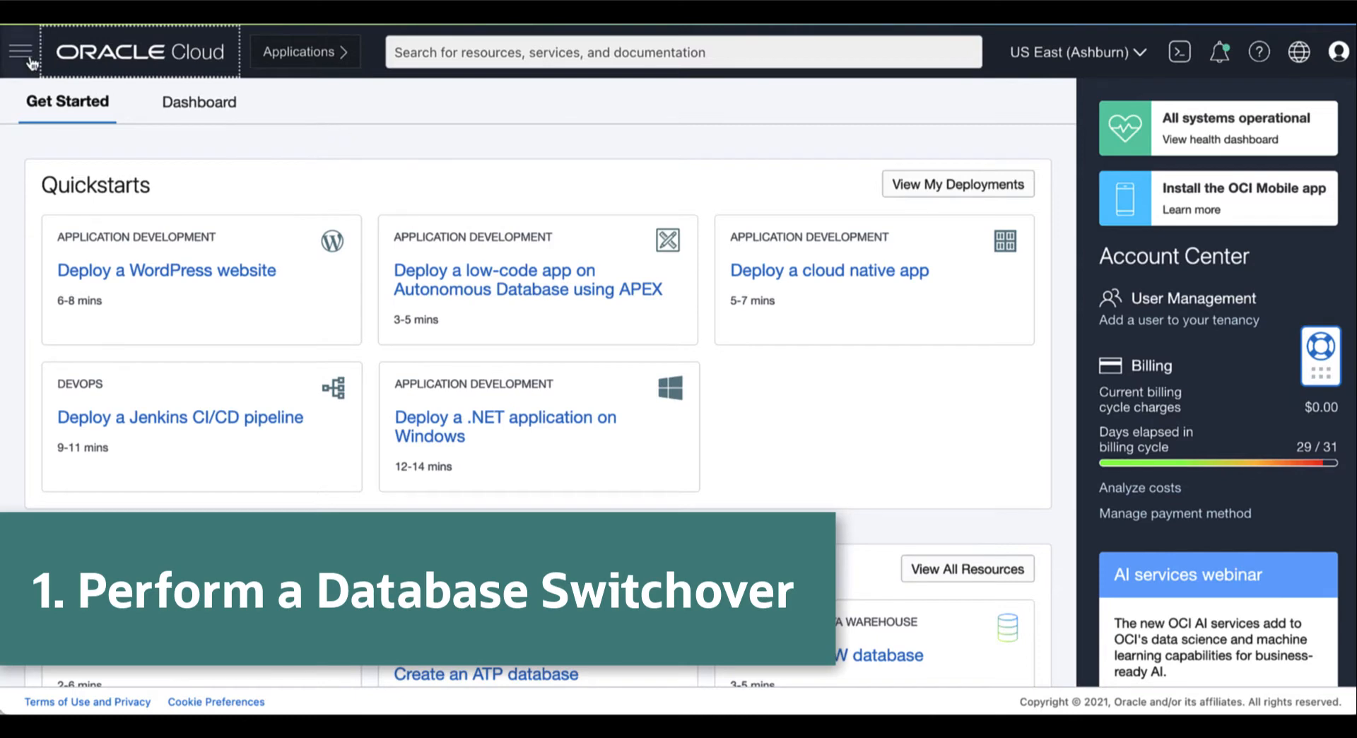
# Step: Navigate to Oracle Database > Exadata Cloud@Customer VM clusters and scope to compartment exacc1vm4
pyautogui.click(21, 51)
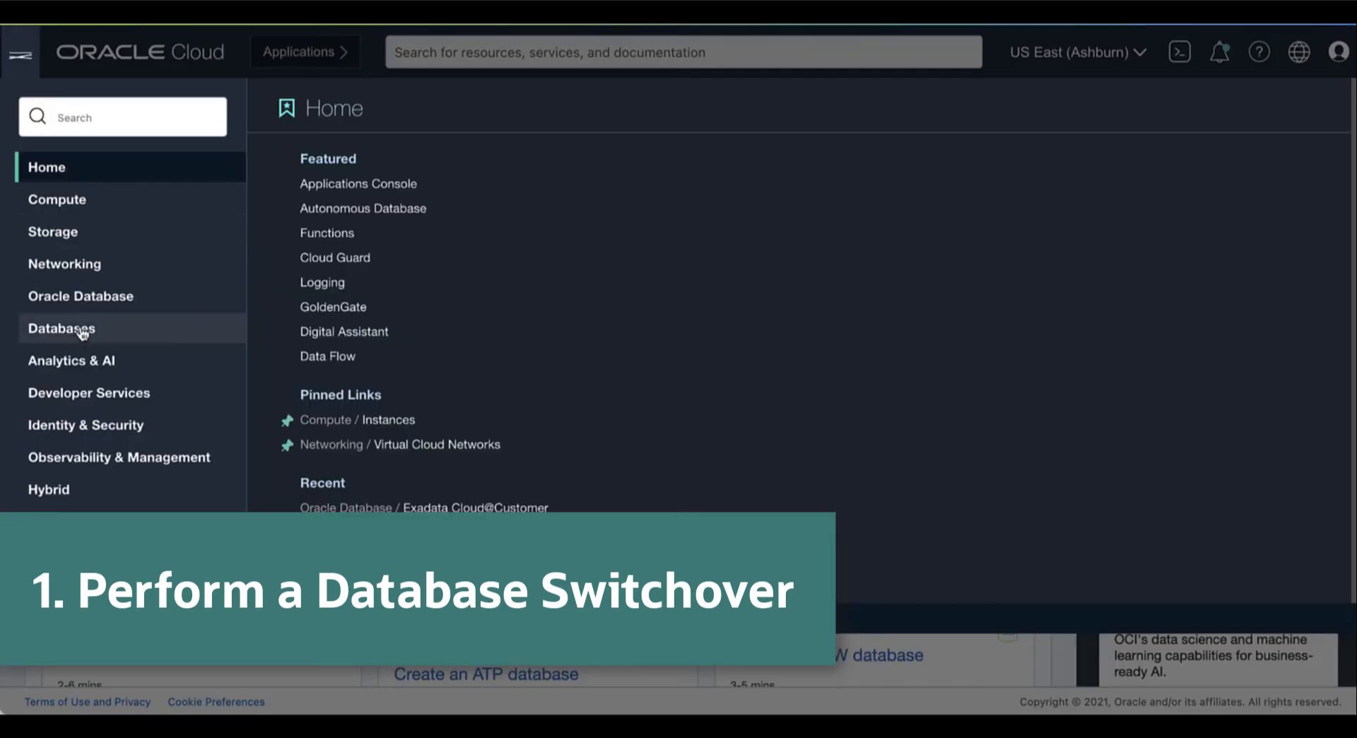
pyautogui.click(82, 295)
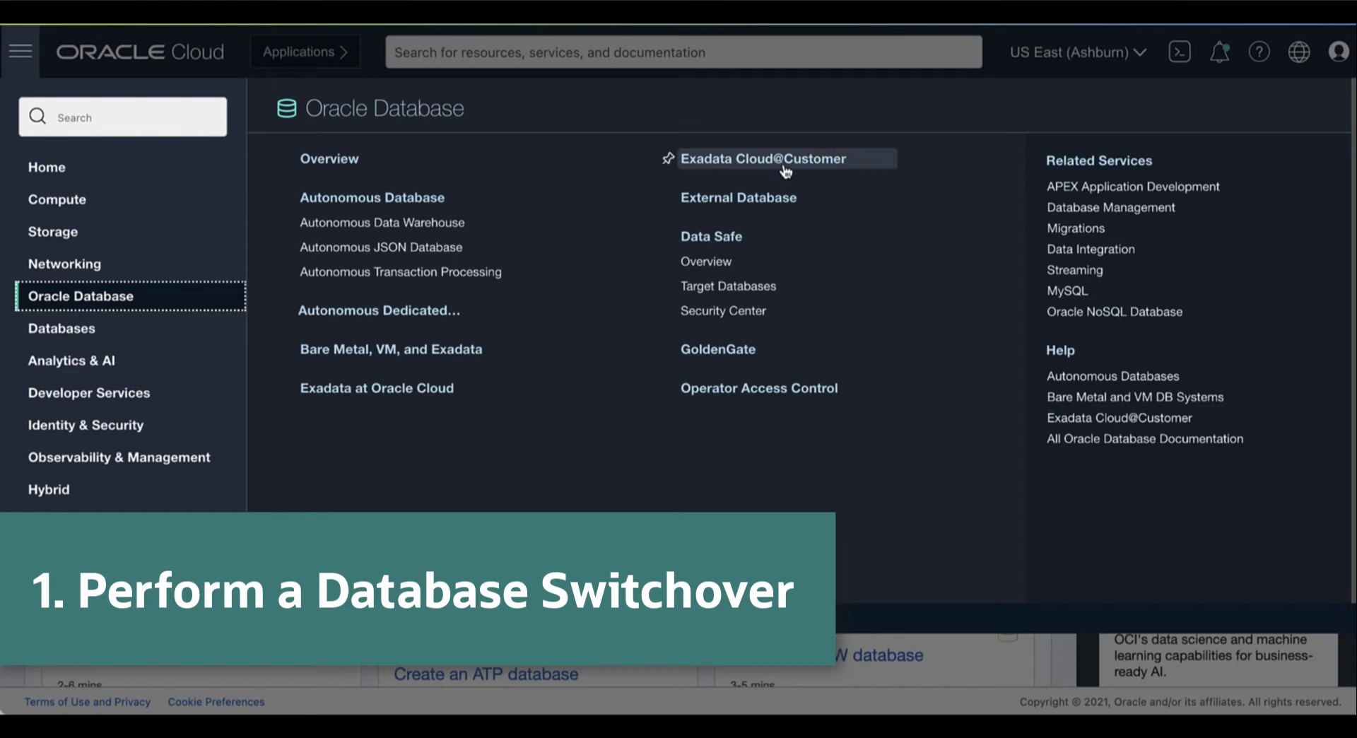
pyautogui.click(762, 158)
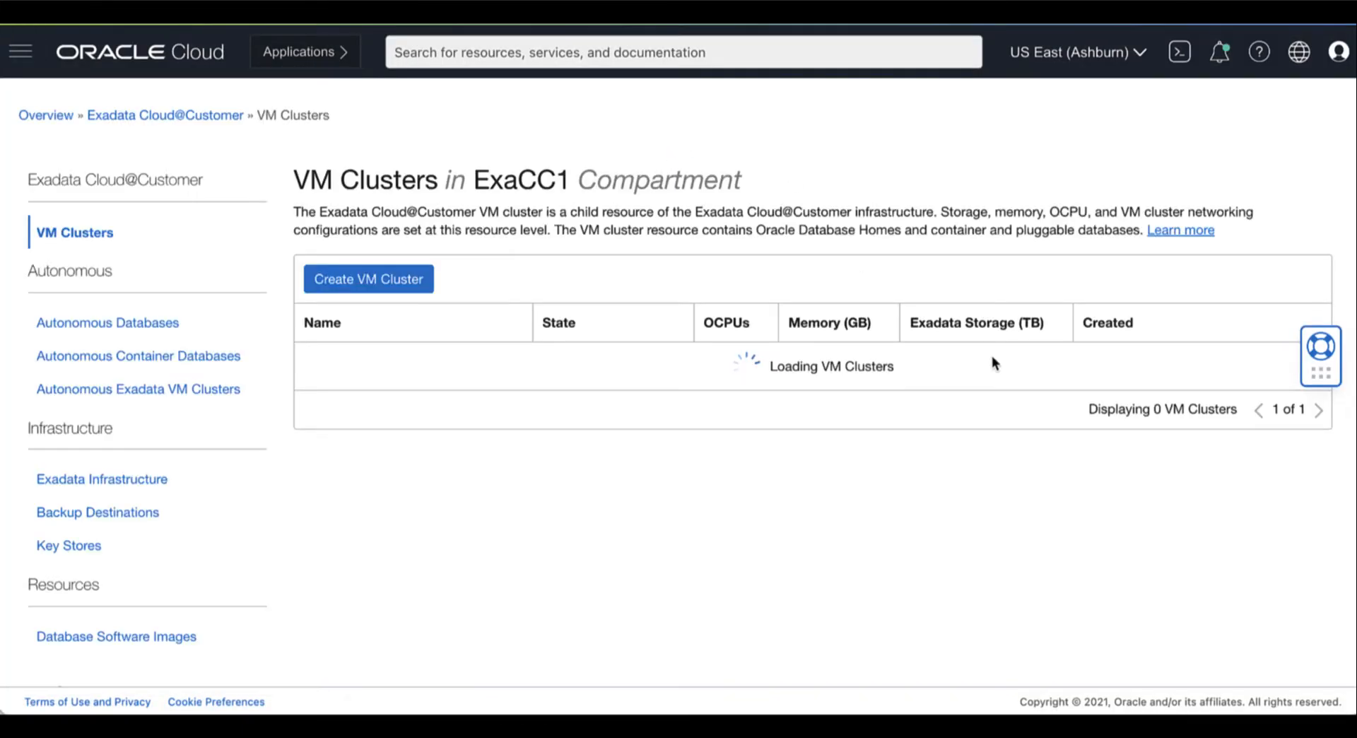
pyautogui.scroll(-3)
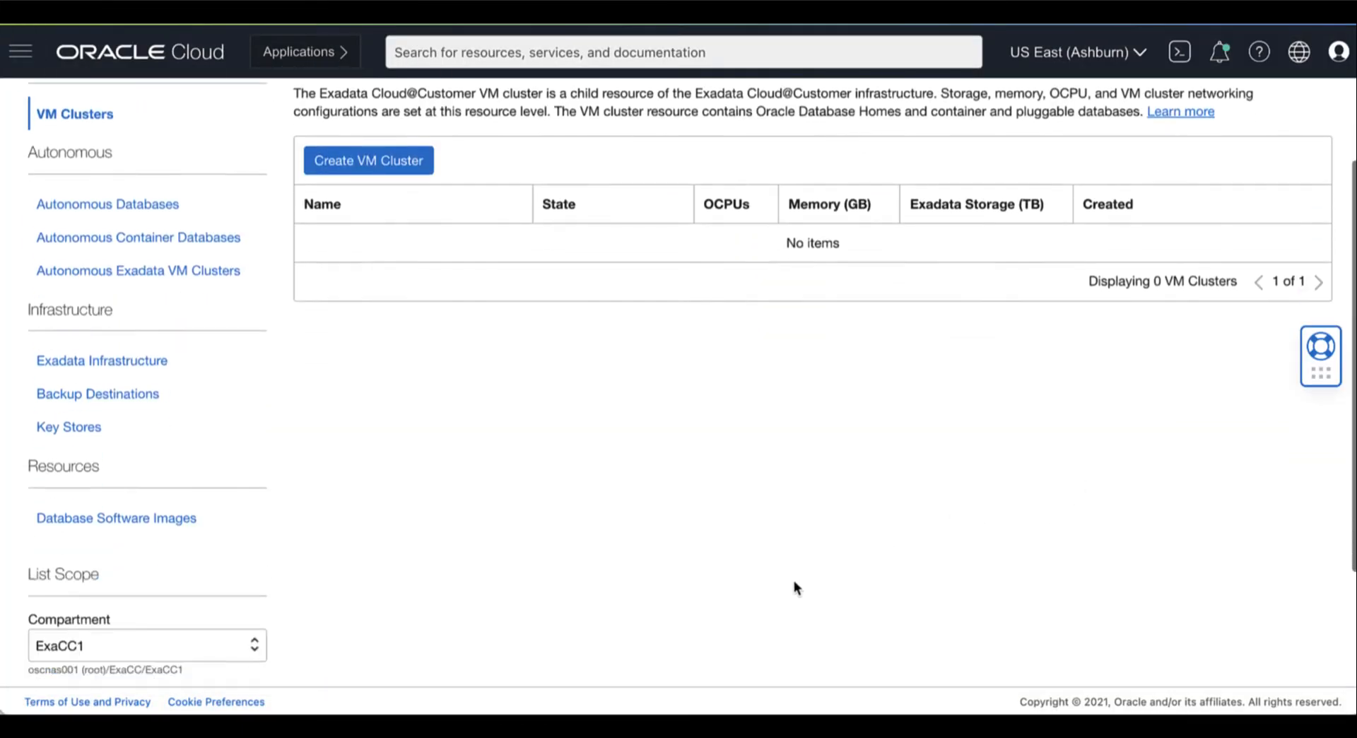
pyautogui.click(146, 645)
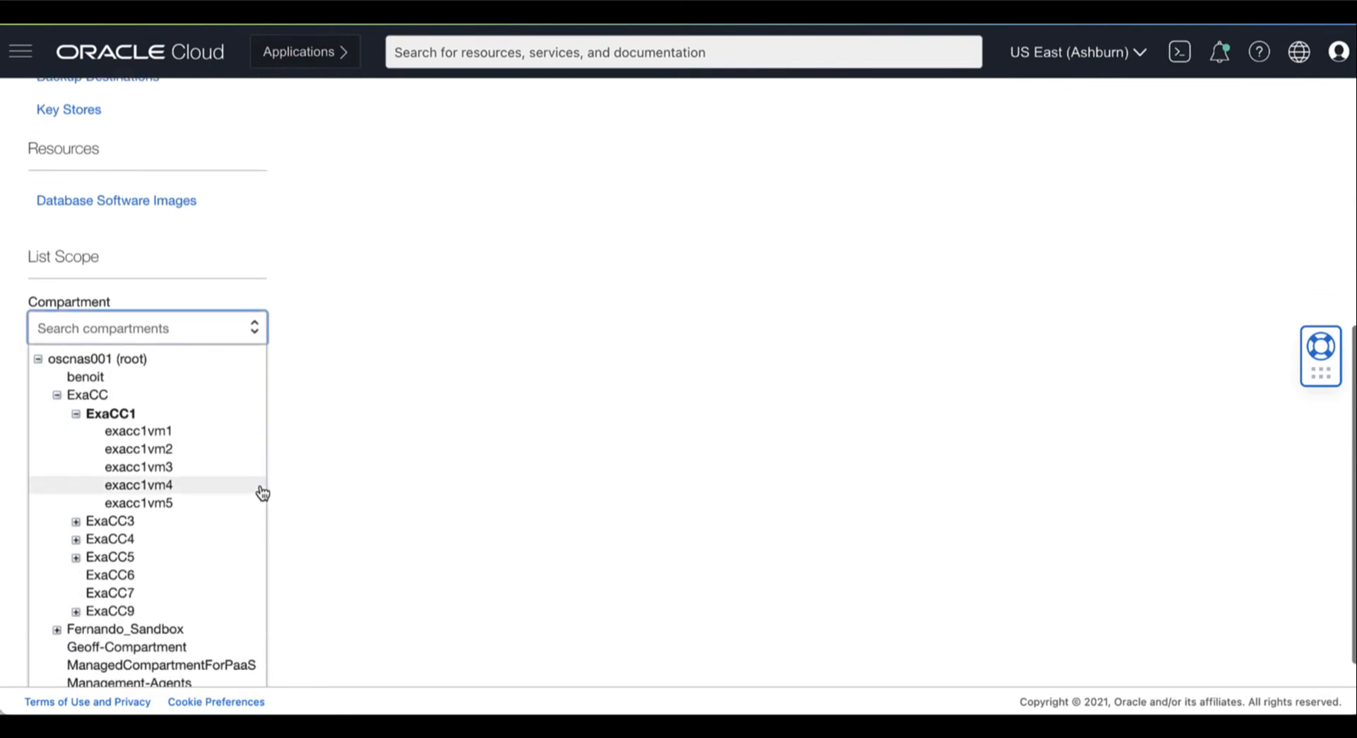
pyautogui.click(137, 484)
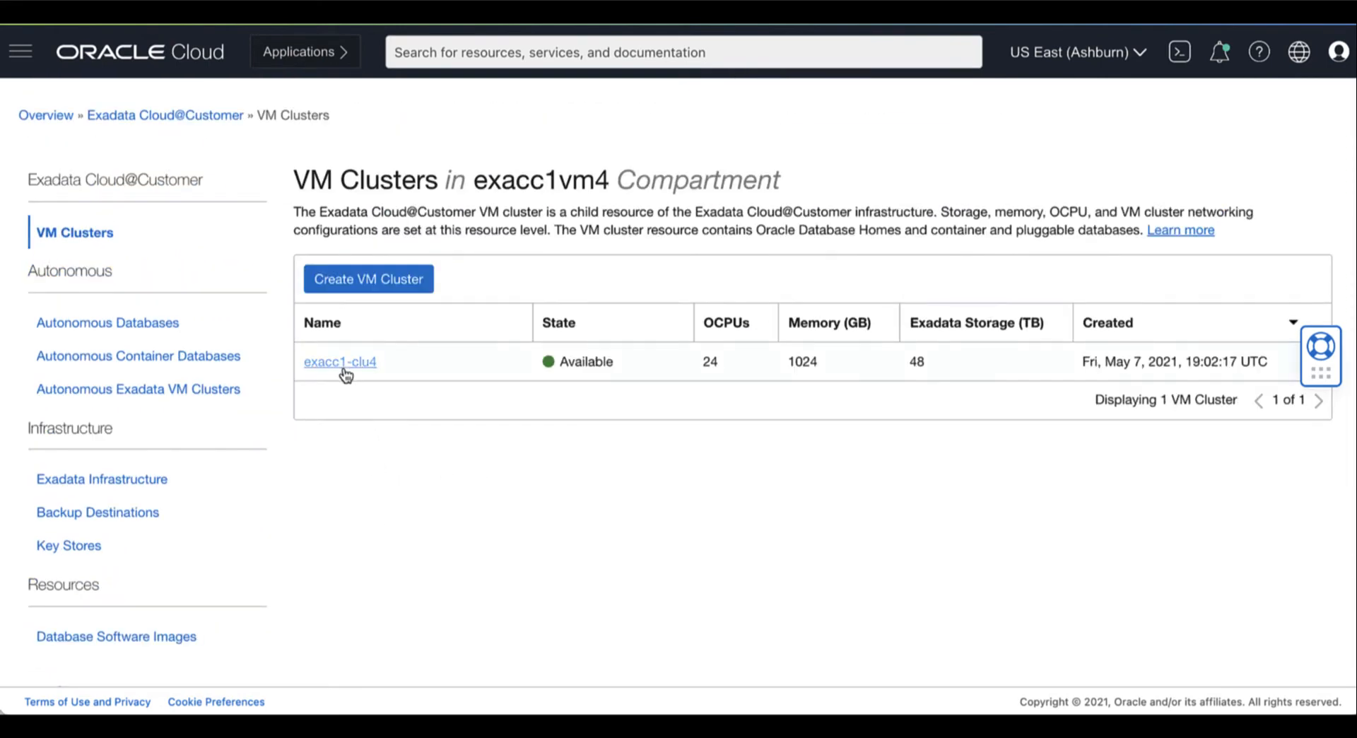
# Step: From cluster exacc1-clu4's Databases table, view HTAPPRD's details showing Data Guard primary HTAPPRD_DC1
pyautogui.click(339, 362)
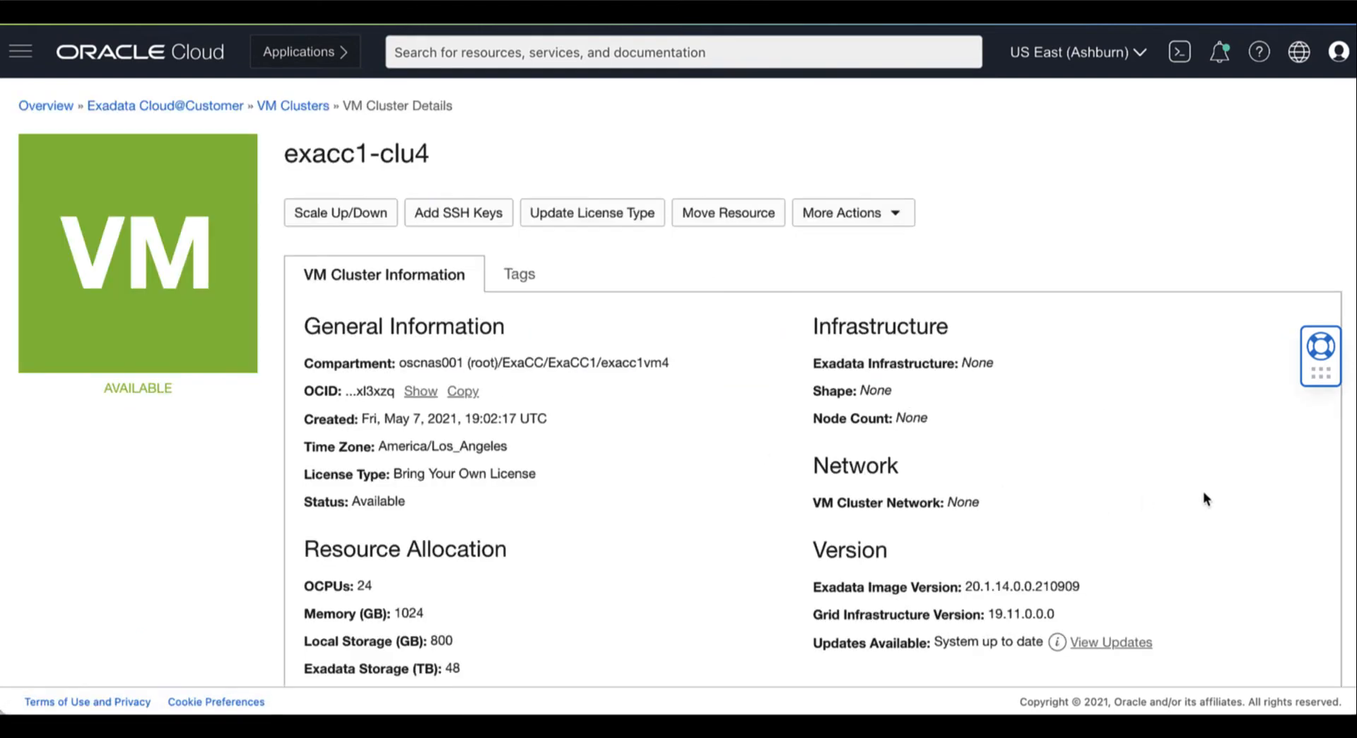
pyautogui.scroll(-3)
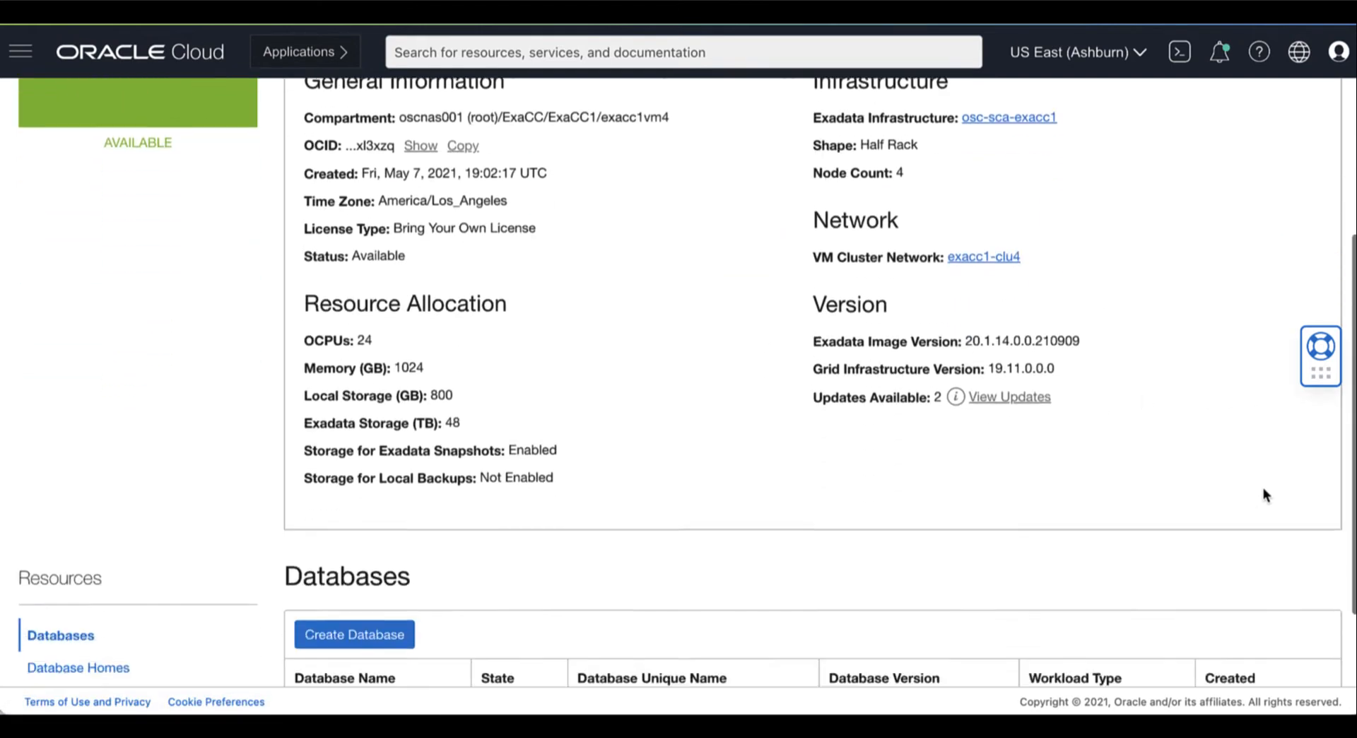
pyautogui.scroll(-3)
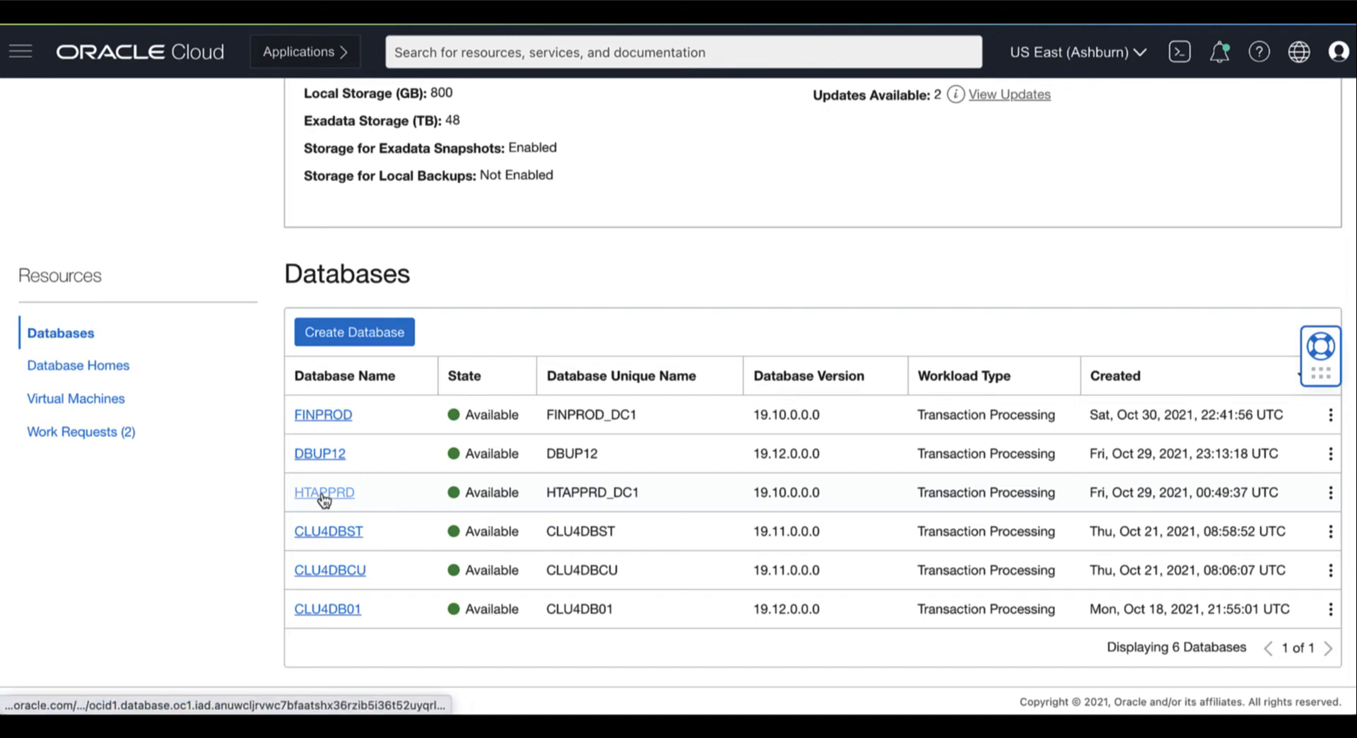
pyautogui.click(324, 492)
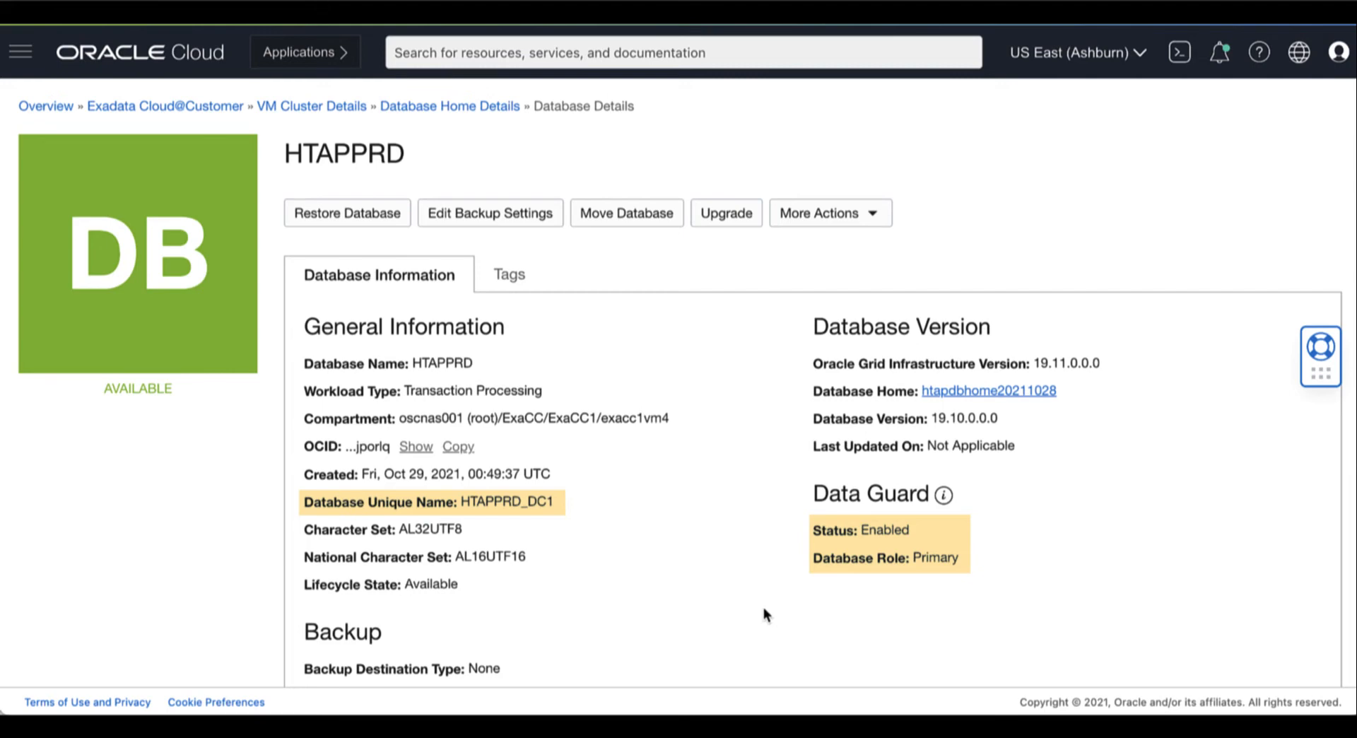
pyautogui.scroll(-3)
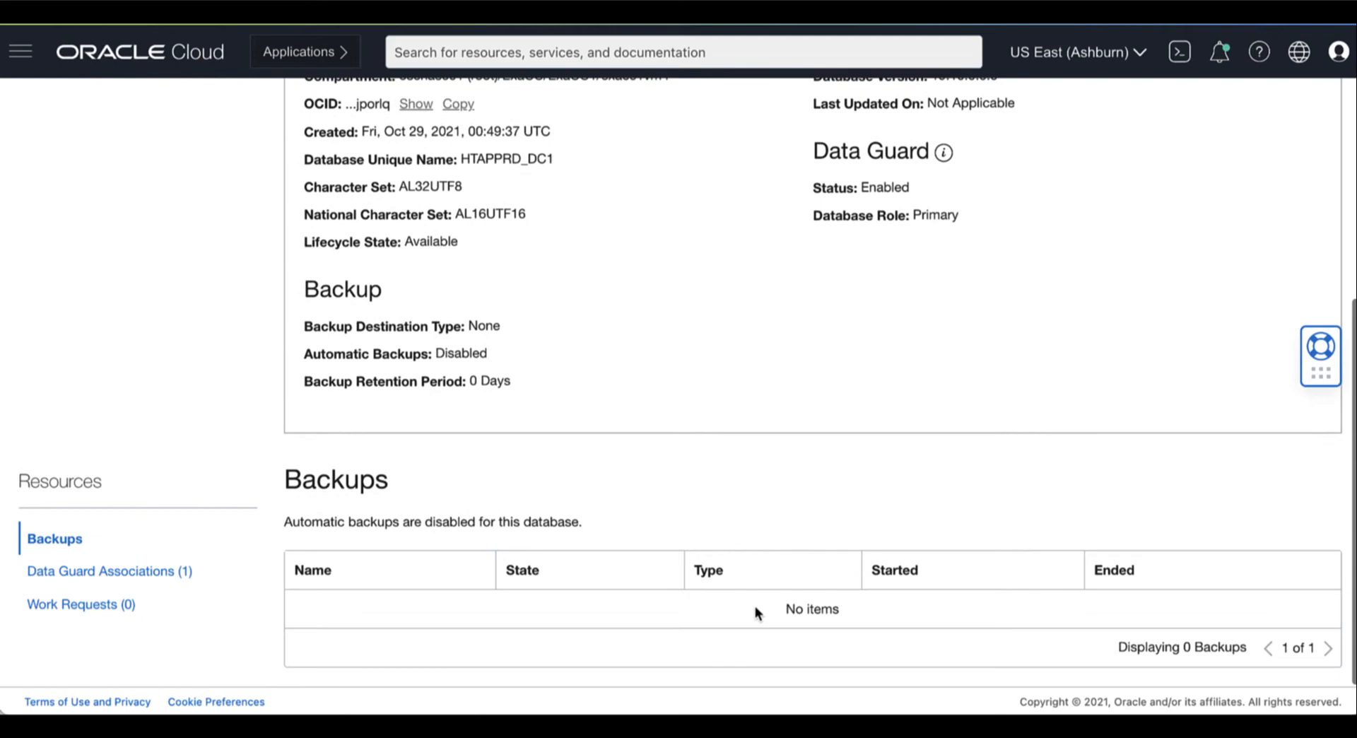
# Step: Via Data Guard Associations, view the standby peer HTAPPRD_DC2's database details
pyautogui.click(108, 571)
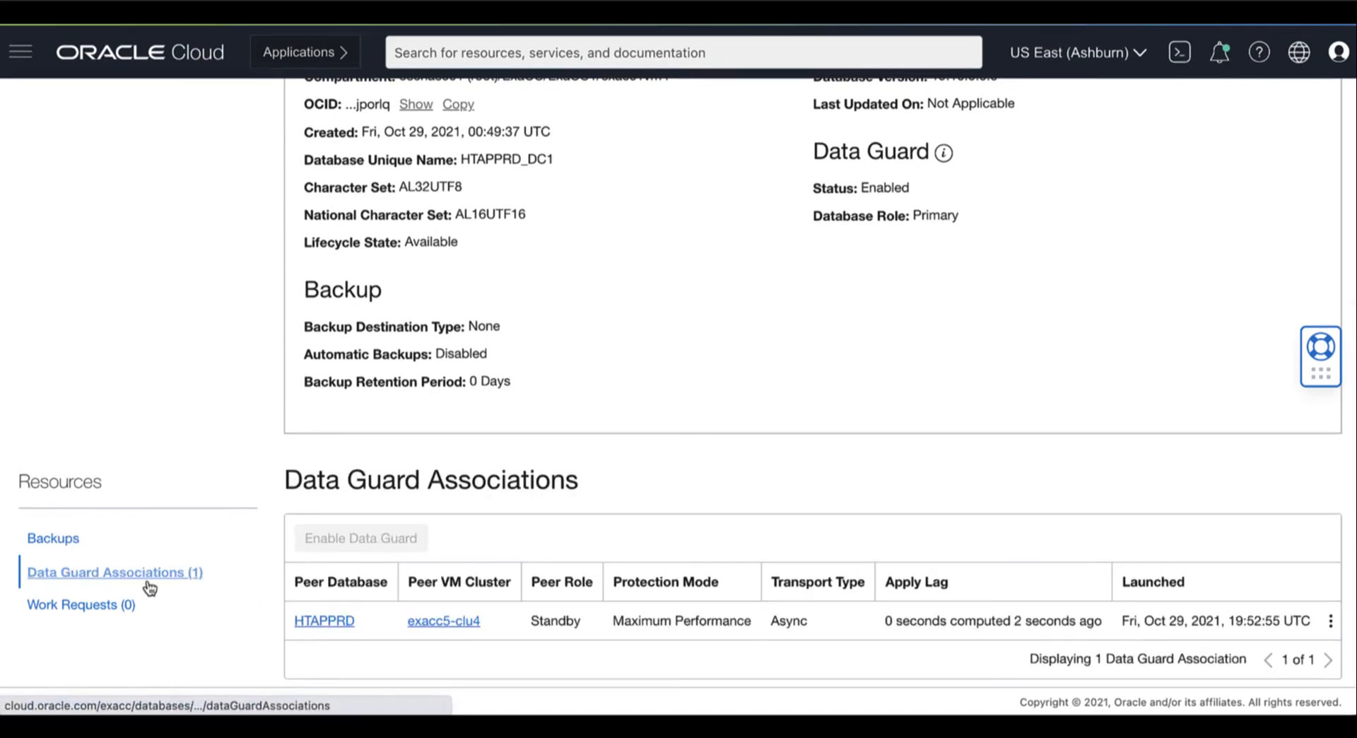
pyautogui.scroll(-3)
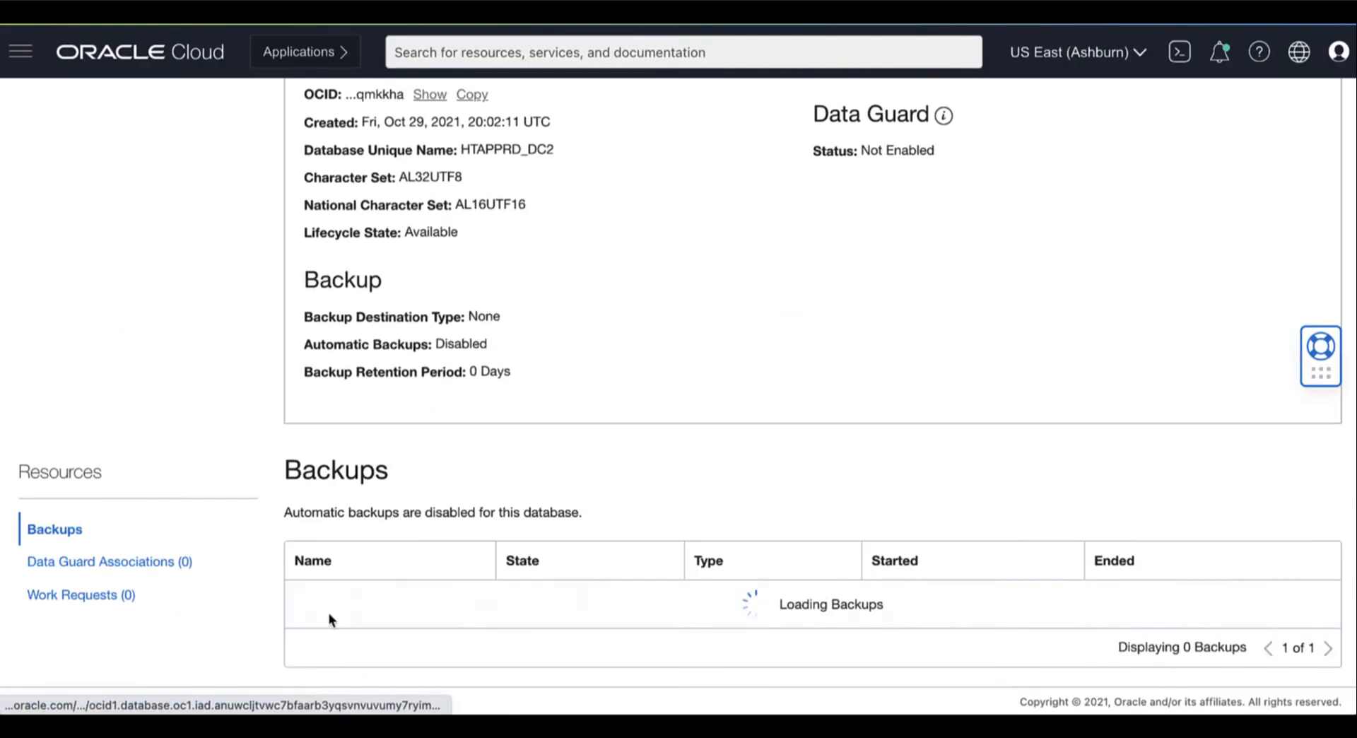
pyautogui.scroll(3)
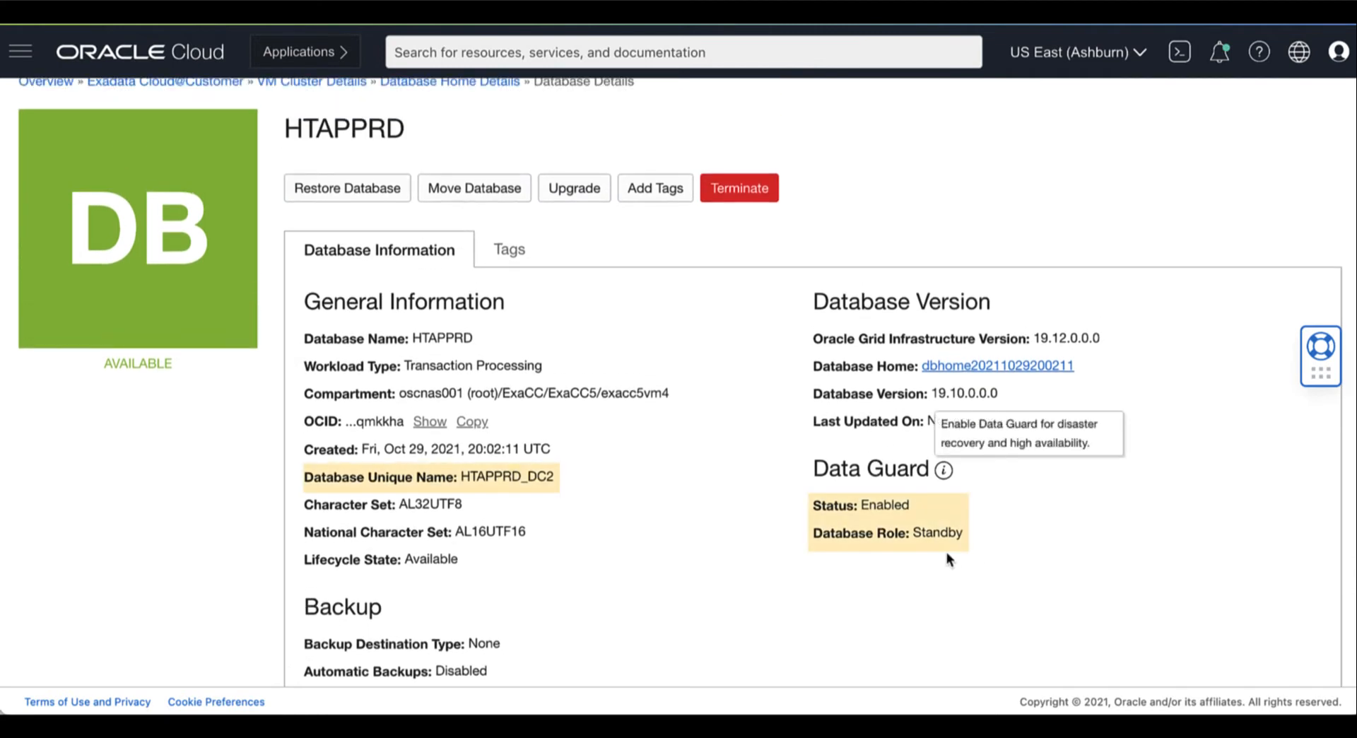
pyautogui.moveTo(746, 551)
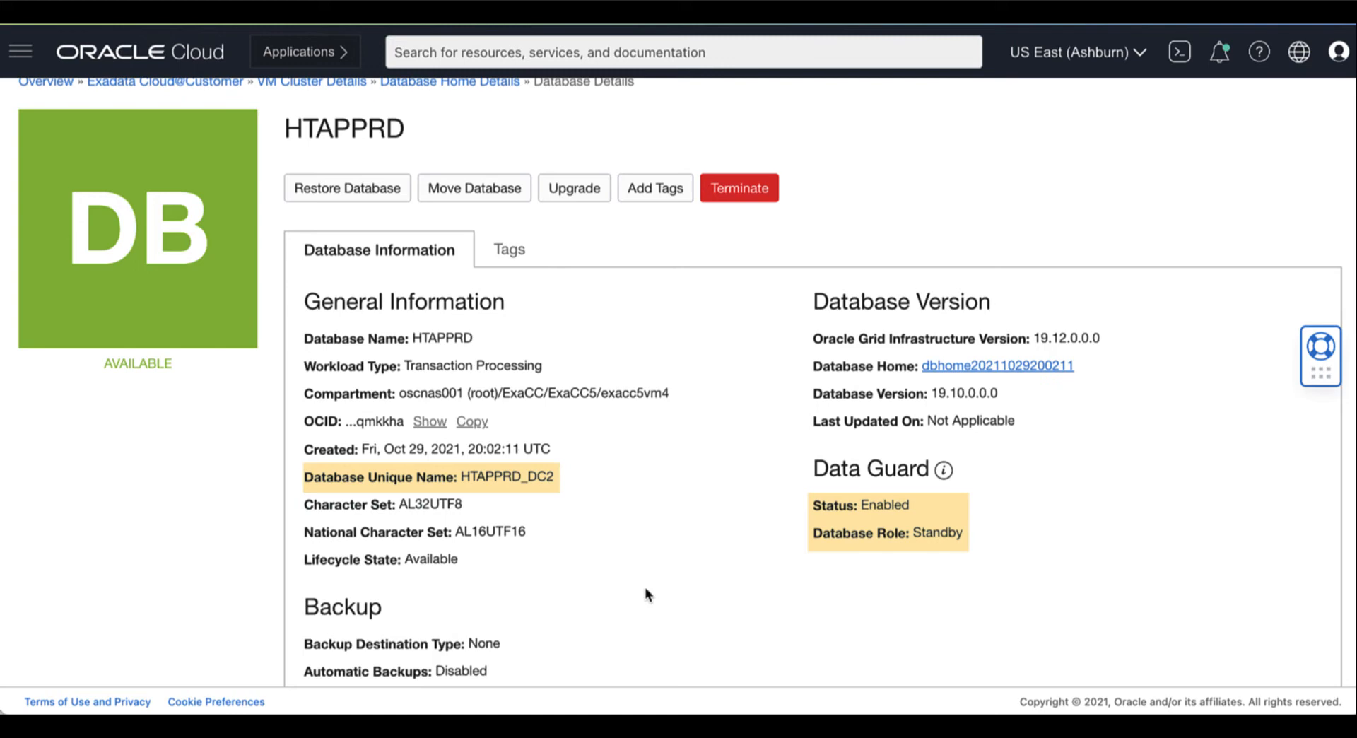
pyautogui.scroll(-3)
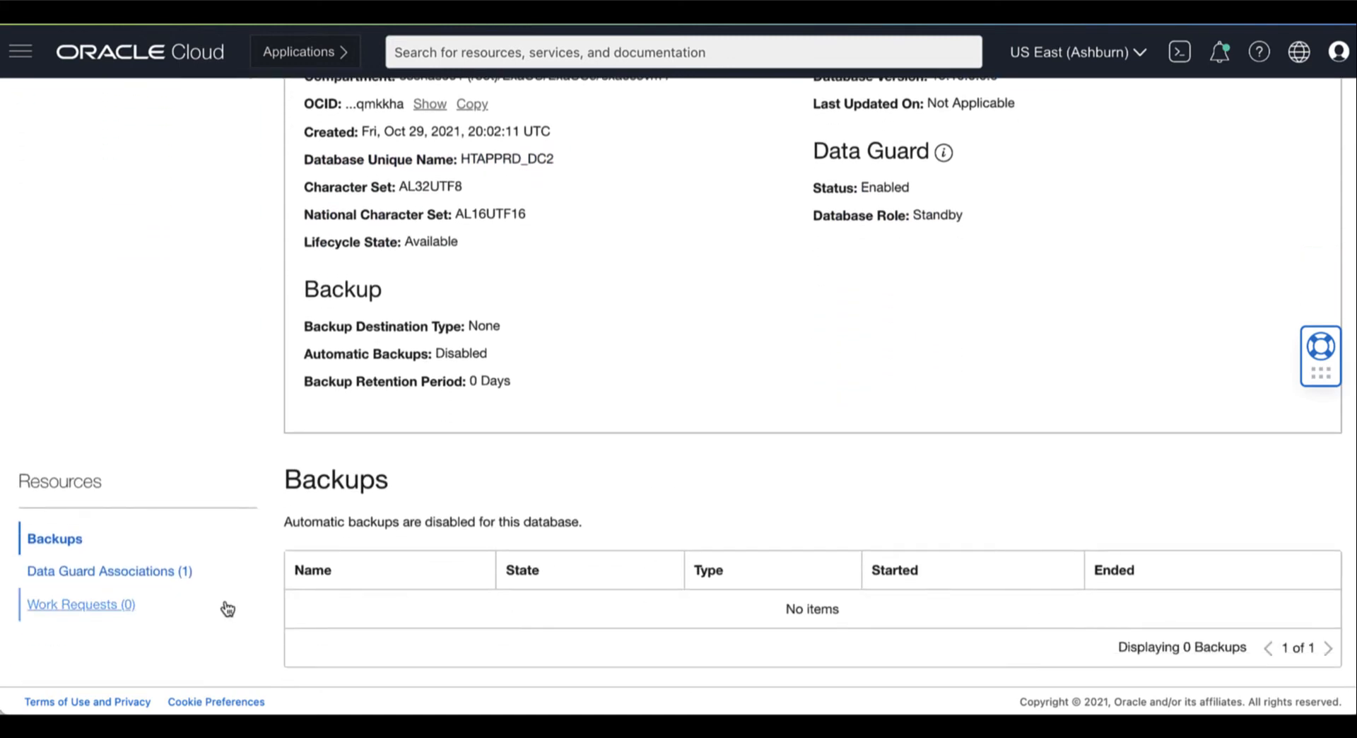
# Step: Return to primary HTAPPRD_DC1 and show the Data Guard association's actions offering Switch Over
pyautogui.click(109, 570)
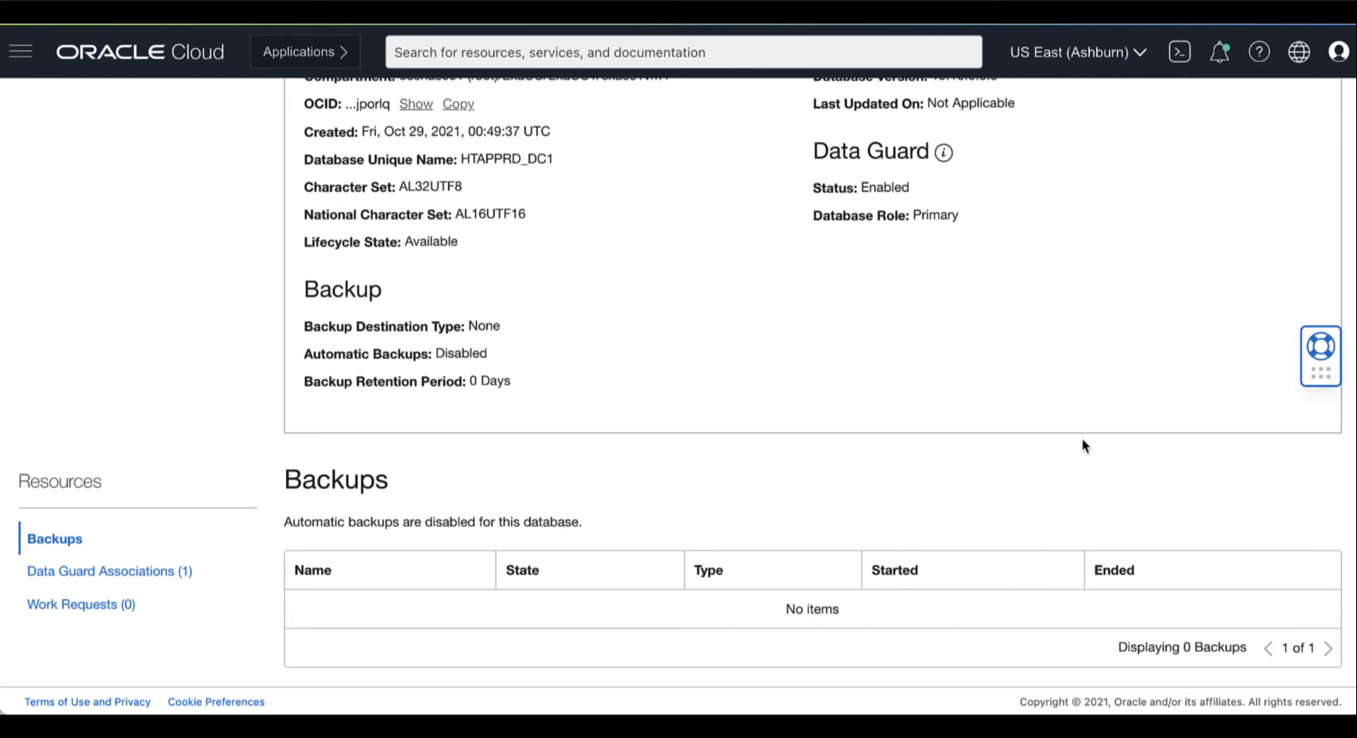
pyautogui.scroll(3)
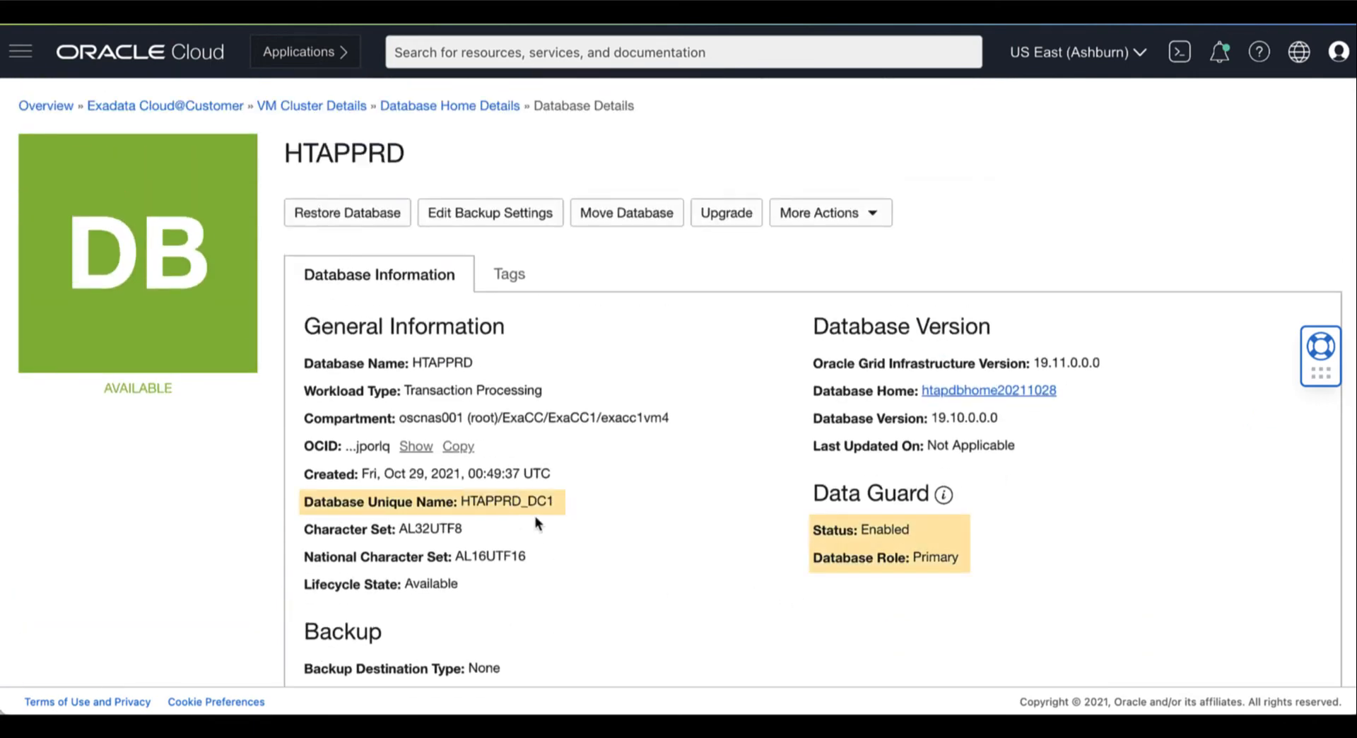
pyautogui.scroll(-3)
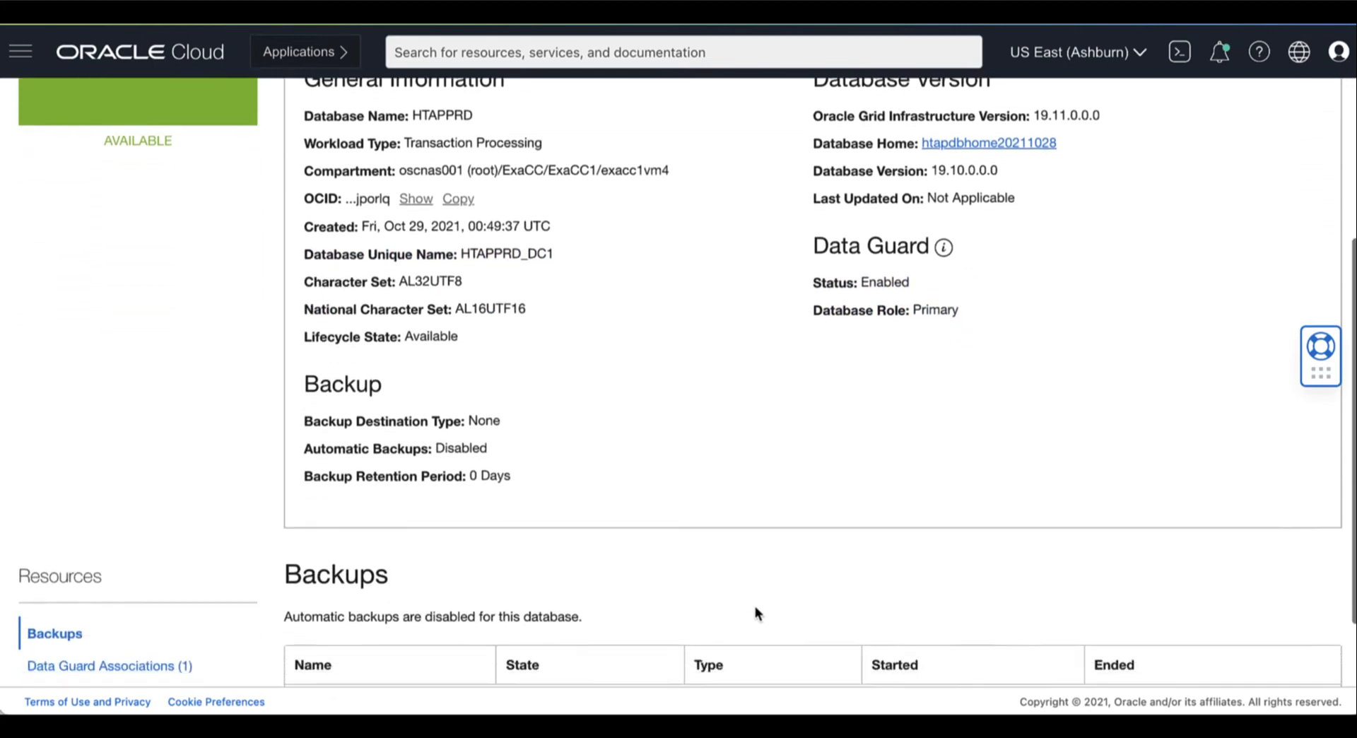
pyautogui.click(108, 666)
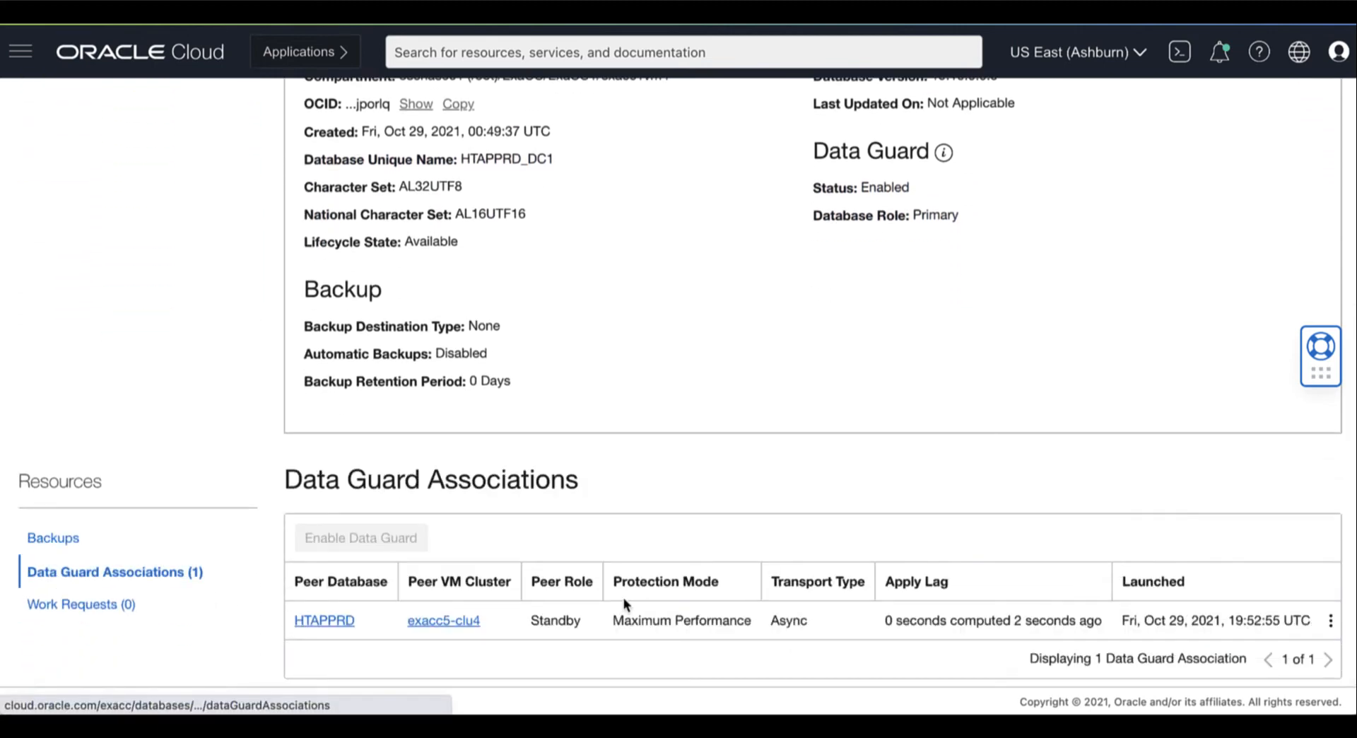
pyautogui.click(1331, 623)
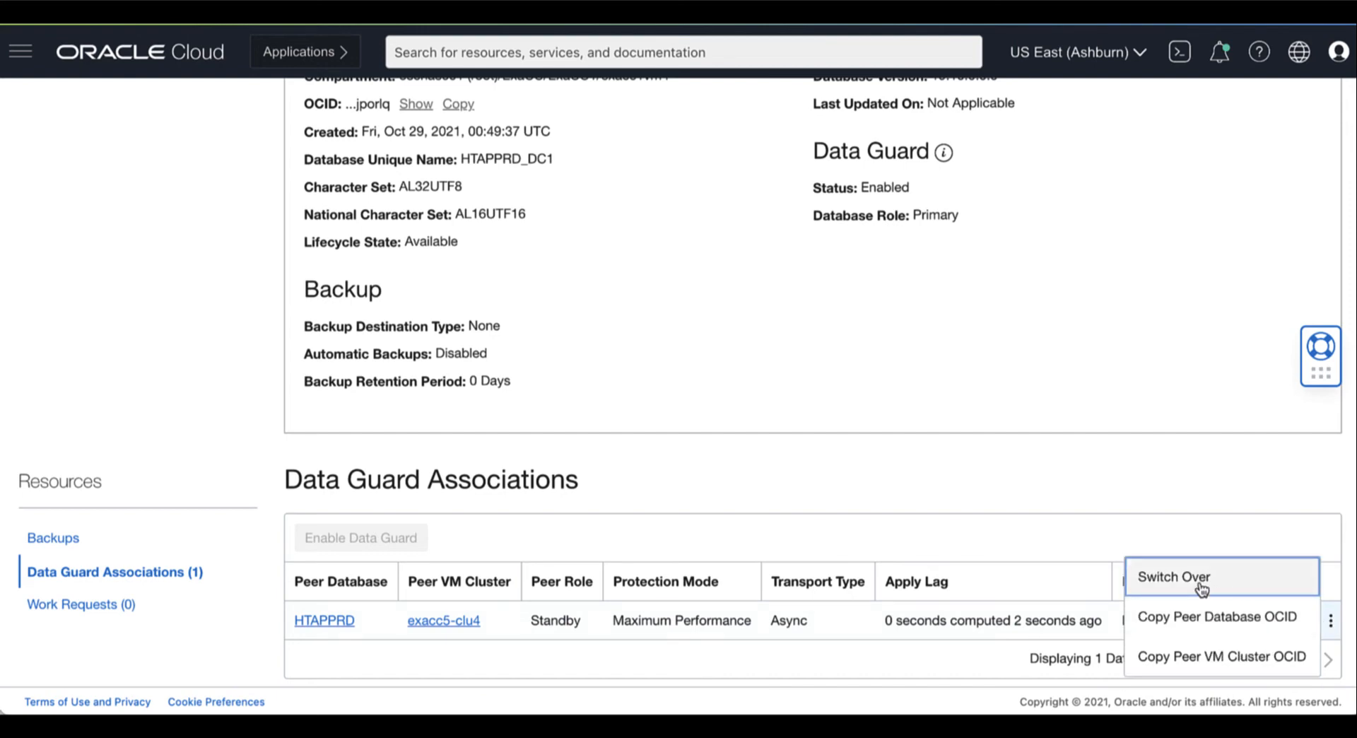
# Step: Choose Switch Over and confirm the HTAPPRD_DC1 role switch with the database admin password
pyautogui.click(1173, 577)
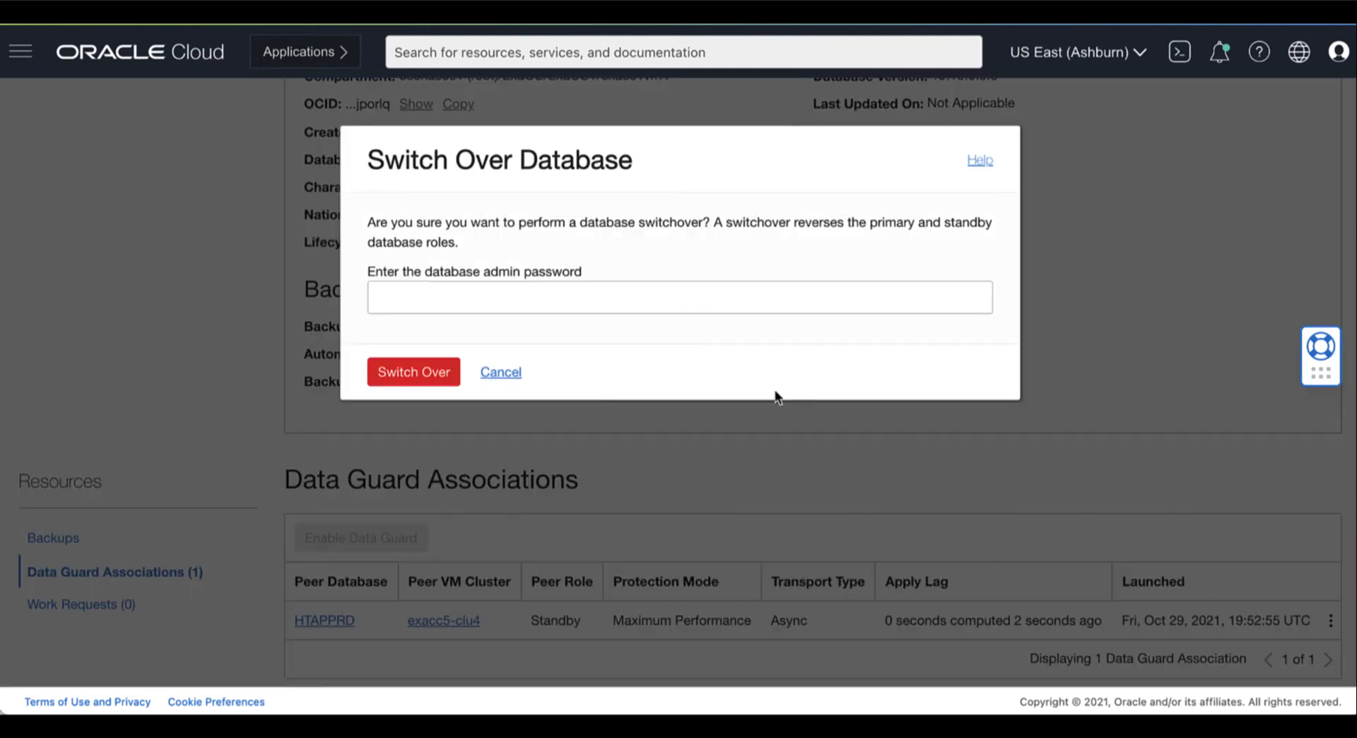
pyautogui.write('password')
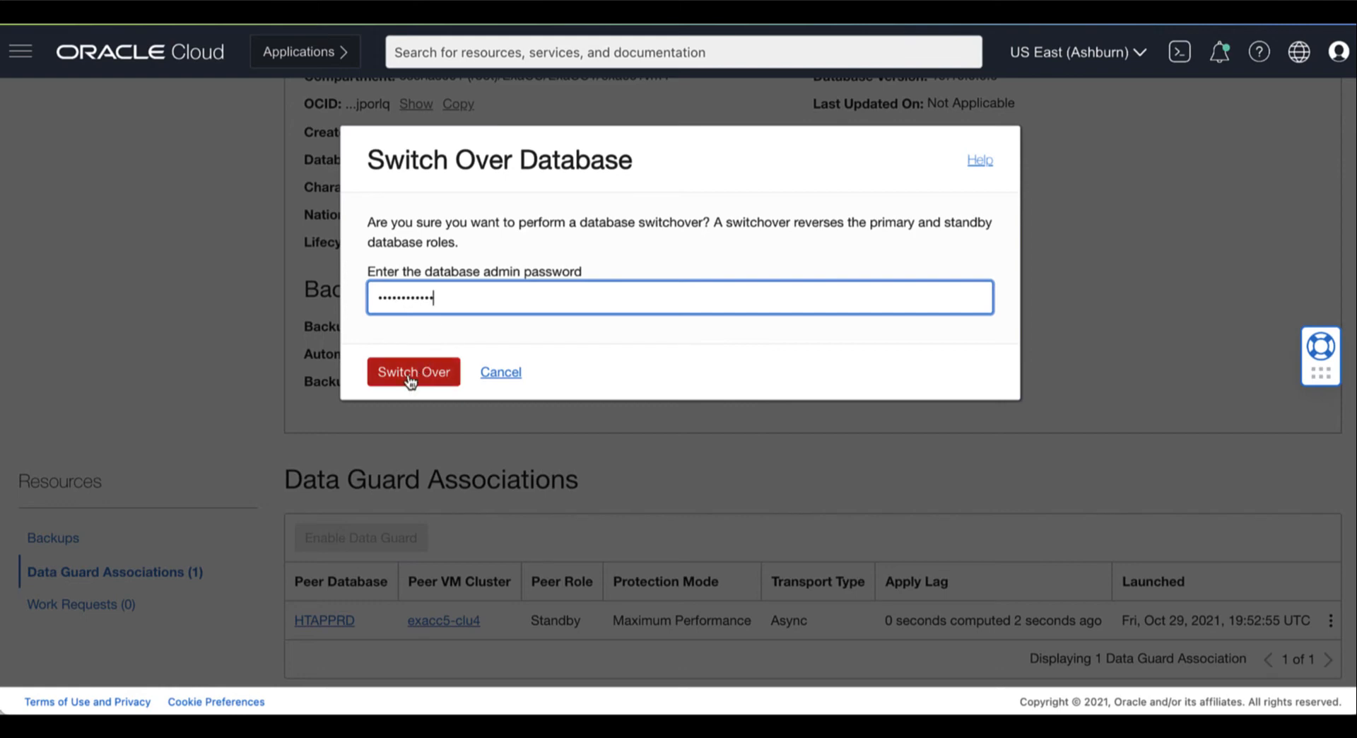
pyautogui.click(413, 371)
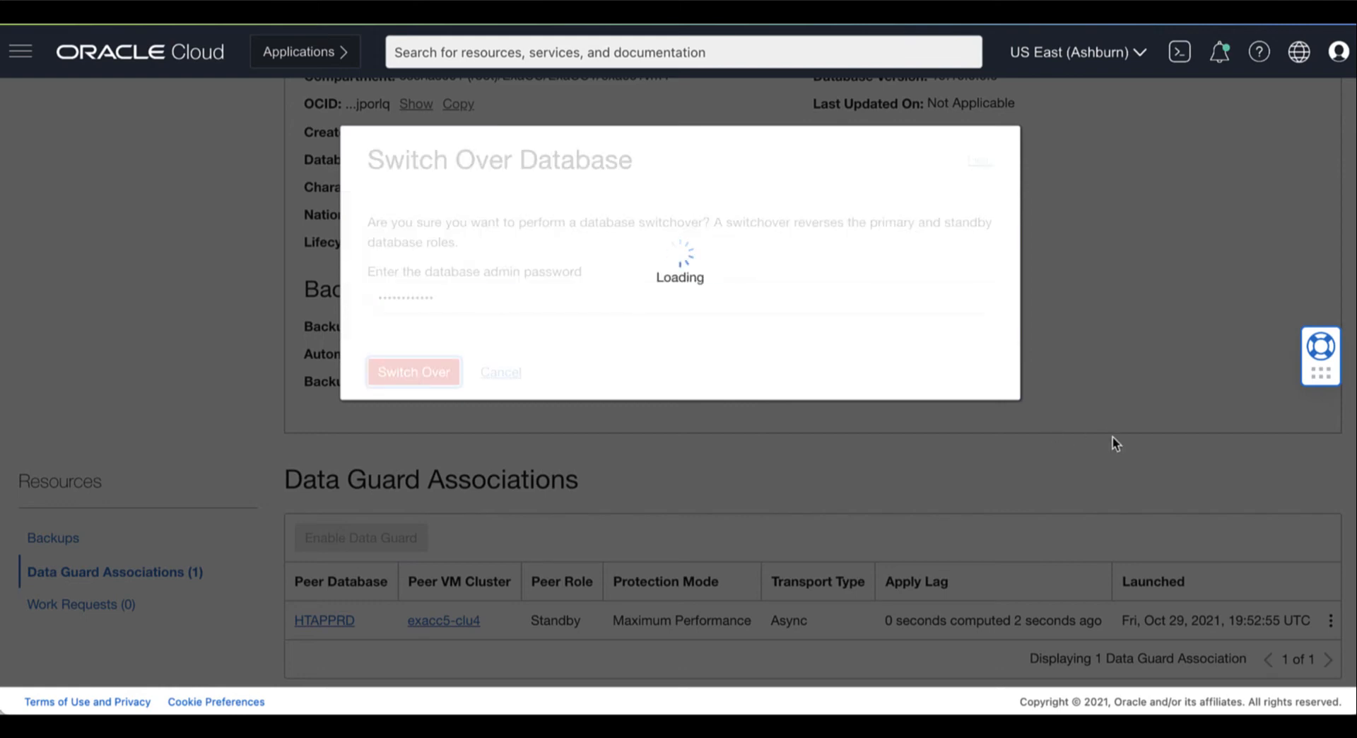
pyautogui.click(414, 371)
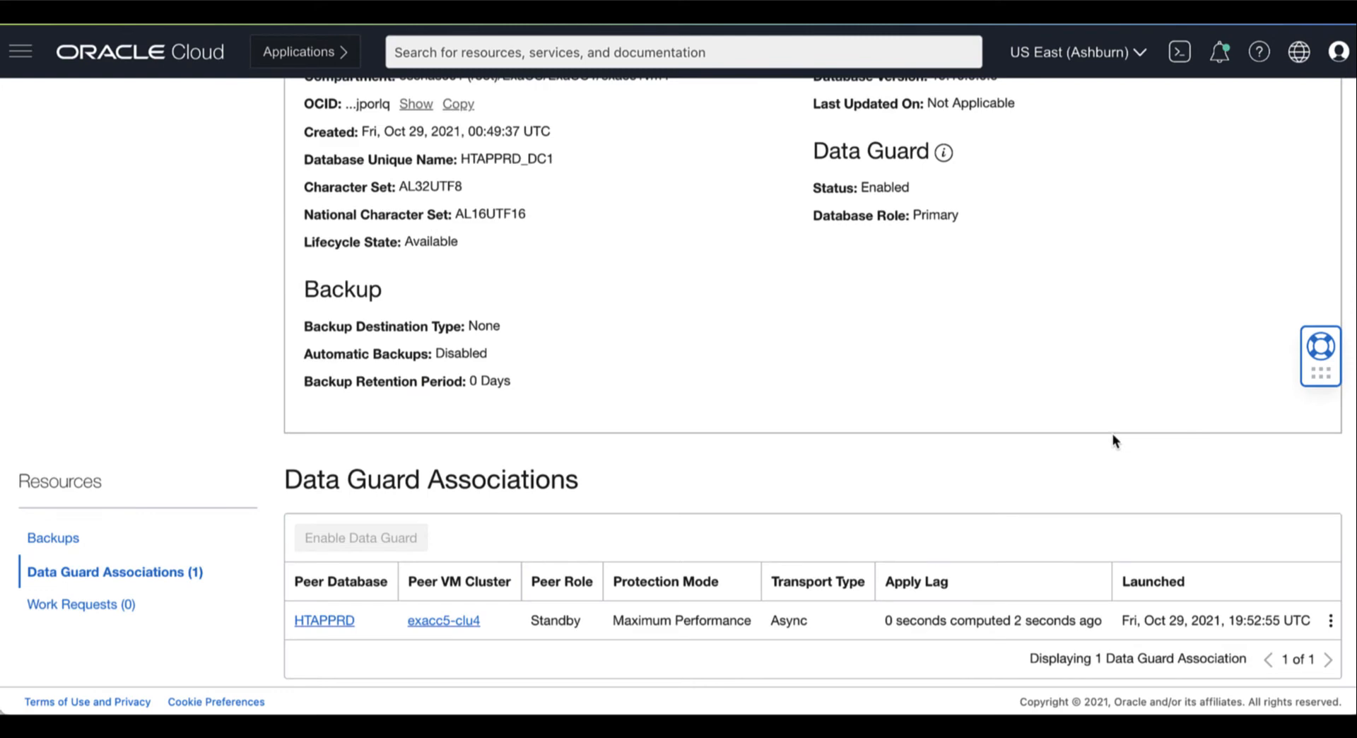
# Step: Check the Switchover Data Guard work request succeeded, then verify HTAPPRD_DC1's role is now Standby
pyautogui.click(79, 604)
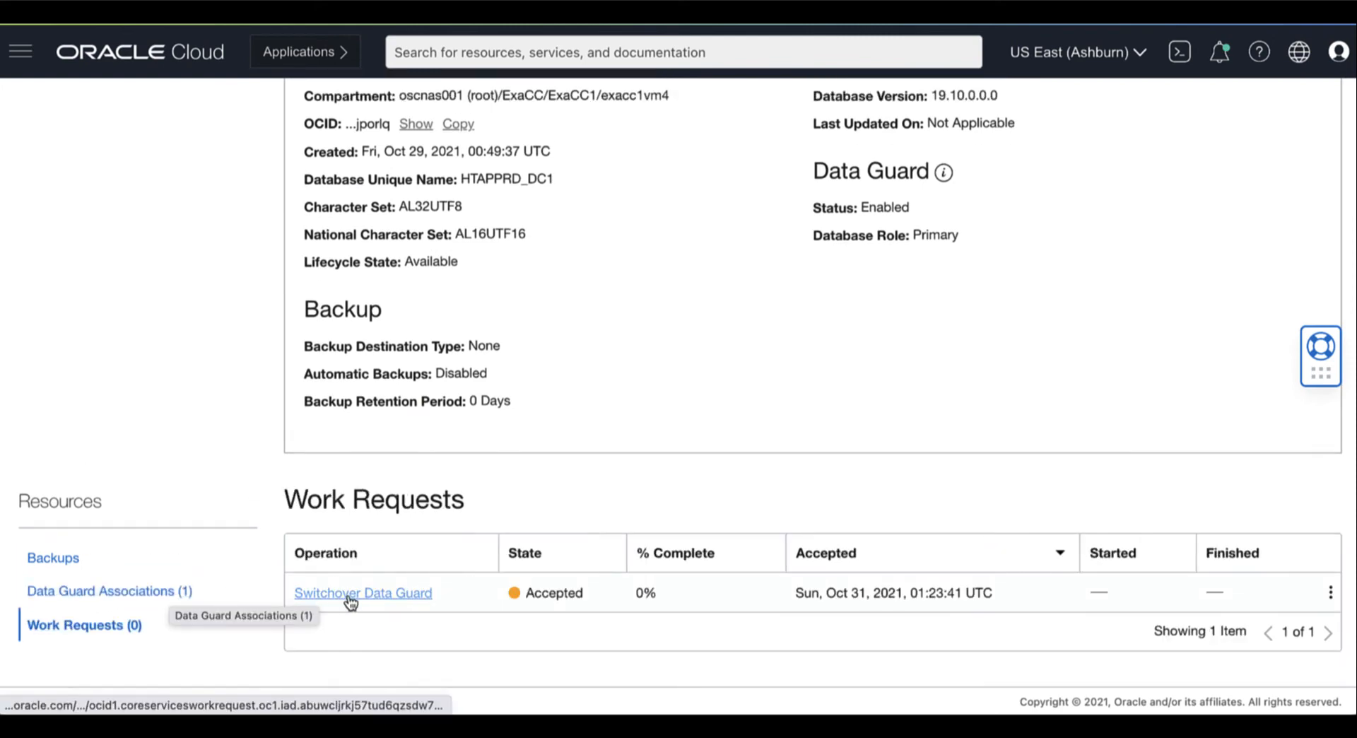
pyautogui.click(363, 592)
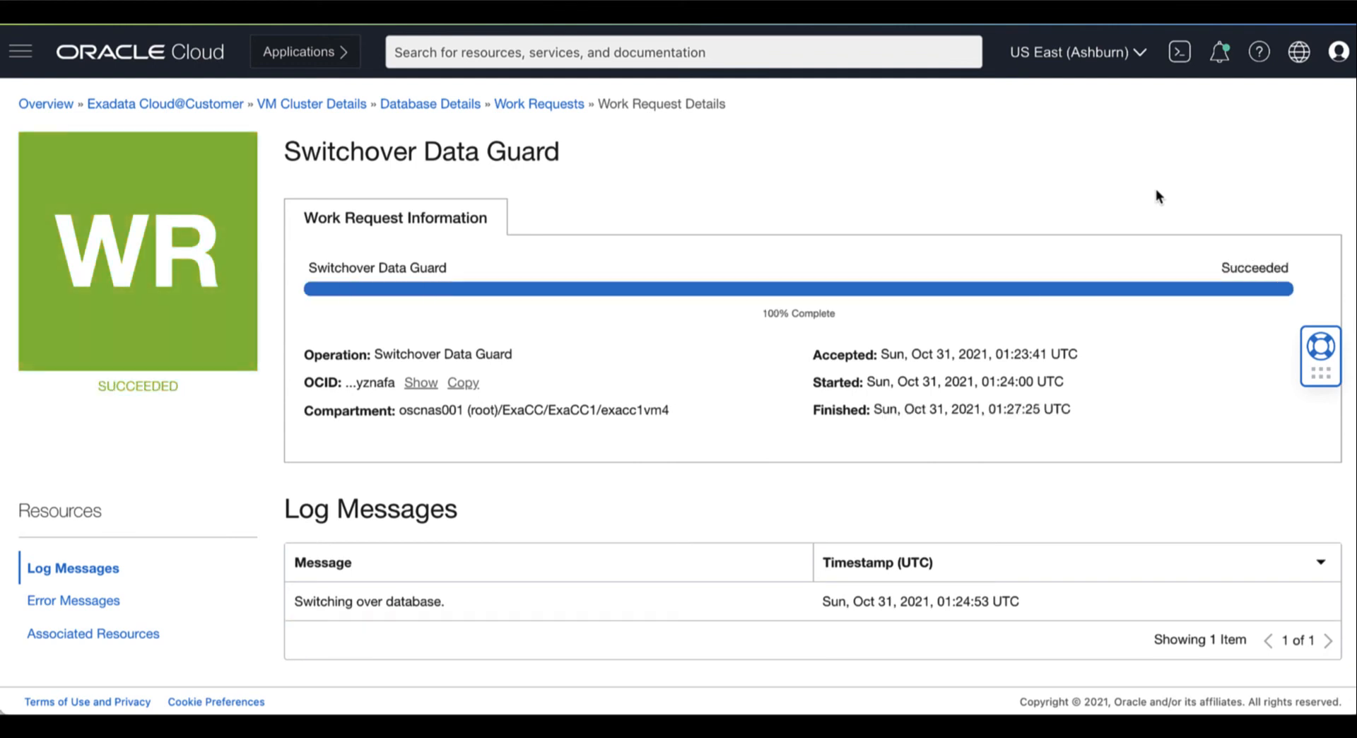
pyautogui.click(429, 103)
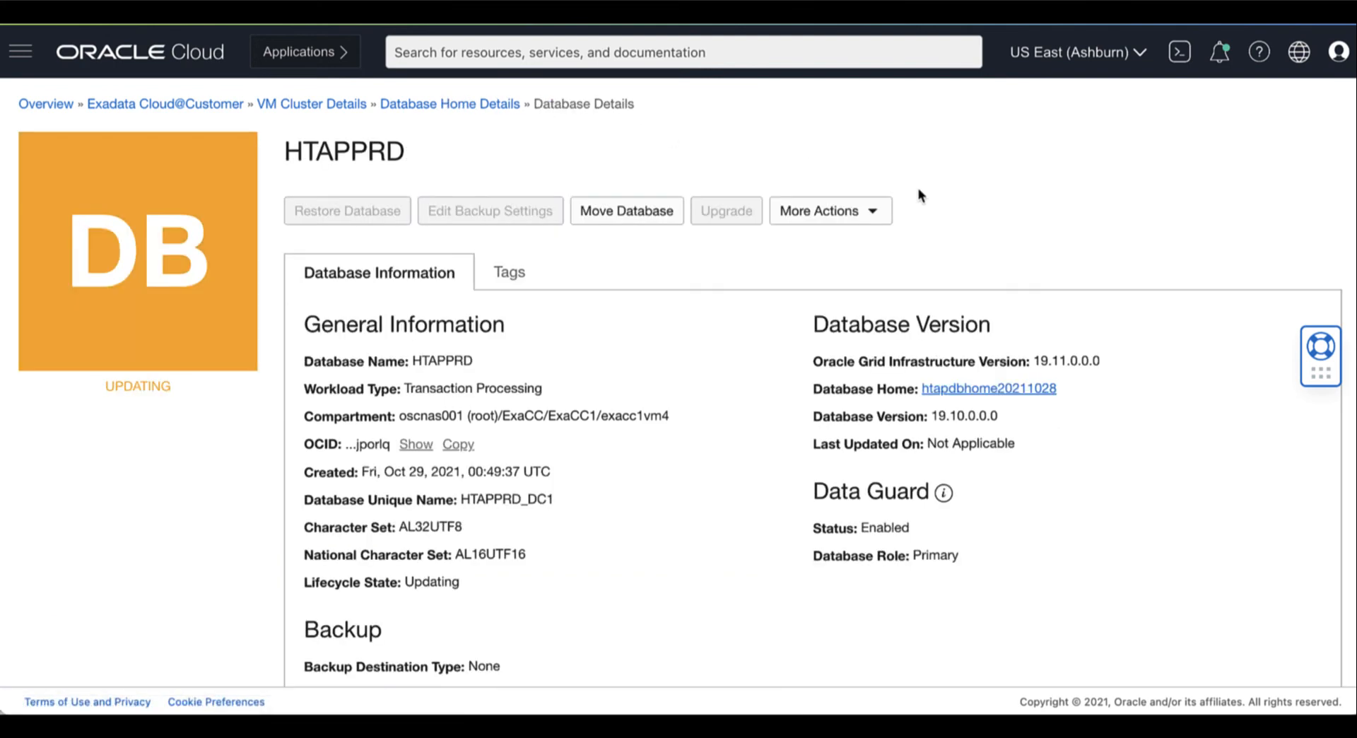
pyautogui.scroll(-3)
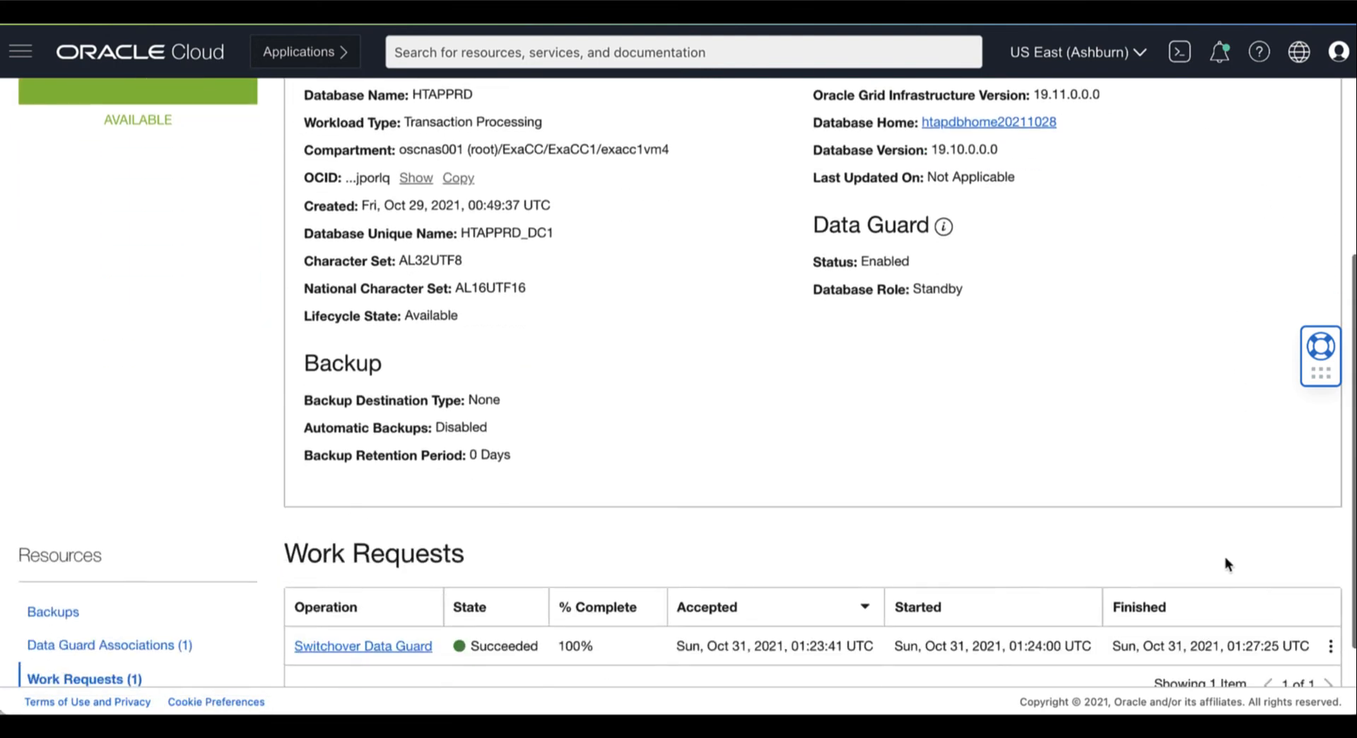
pyautogui.scroll(3)
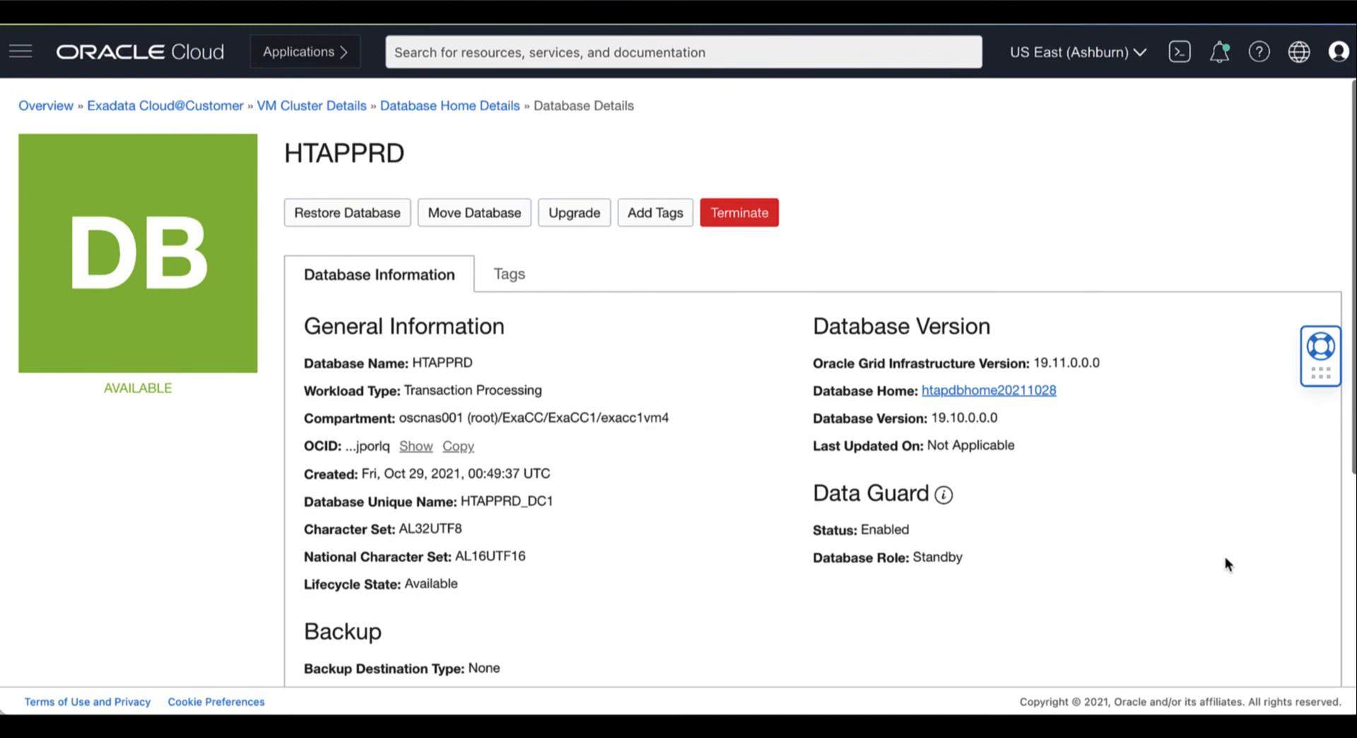
pyautogui.scroll(-3)
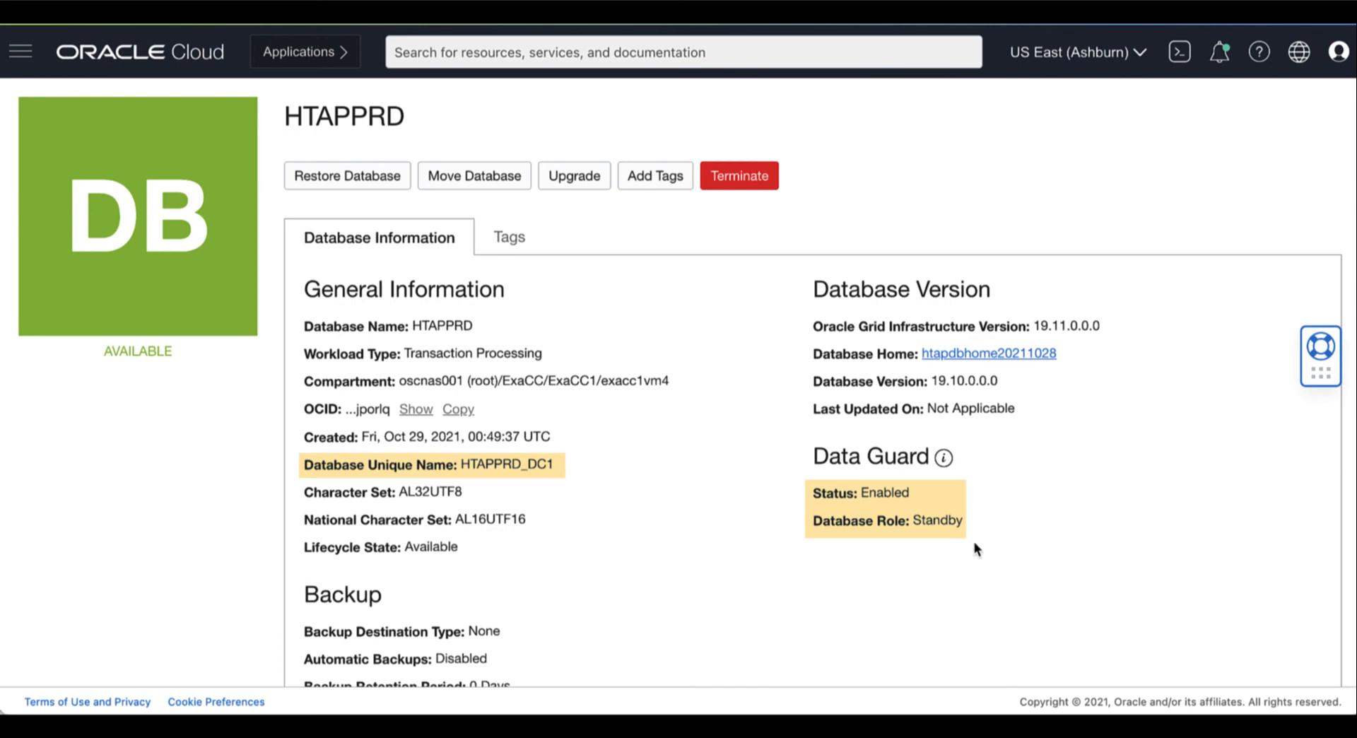
# Step: Via Data Guard Associations, view peer HTAPPRD_DC2's details showing it available as Primary
pyautogui.scroll(-3)
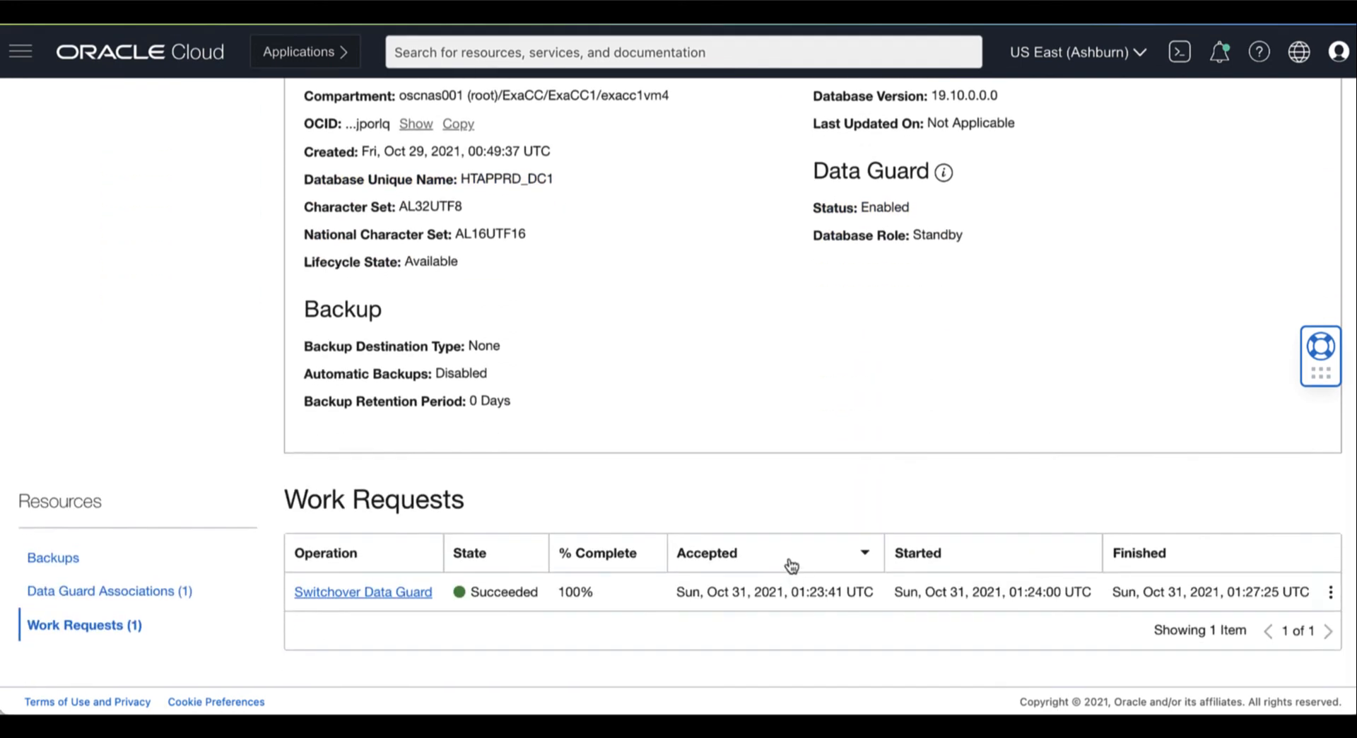
pyautogui.click(109, 591)
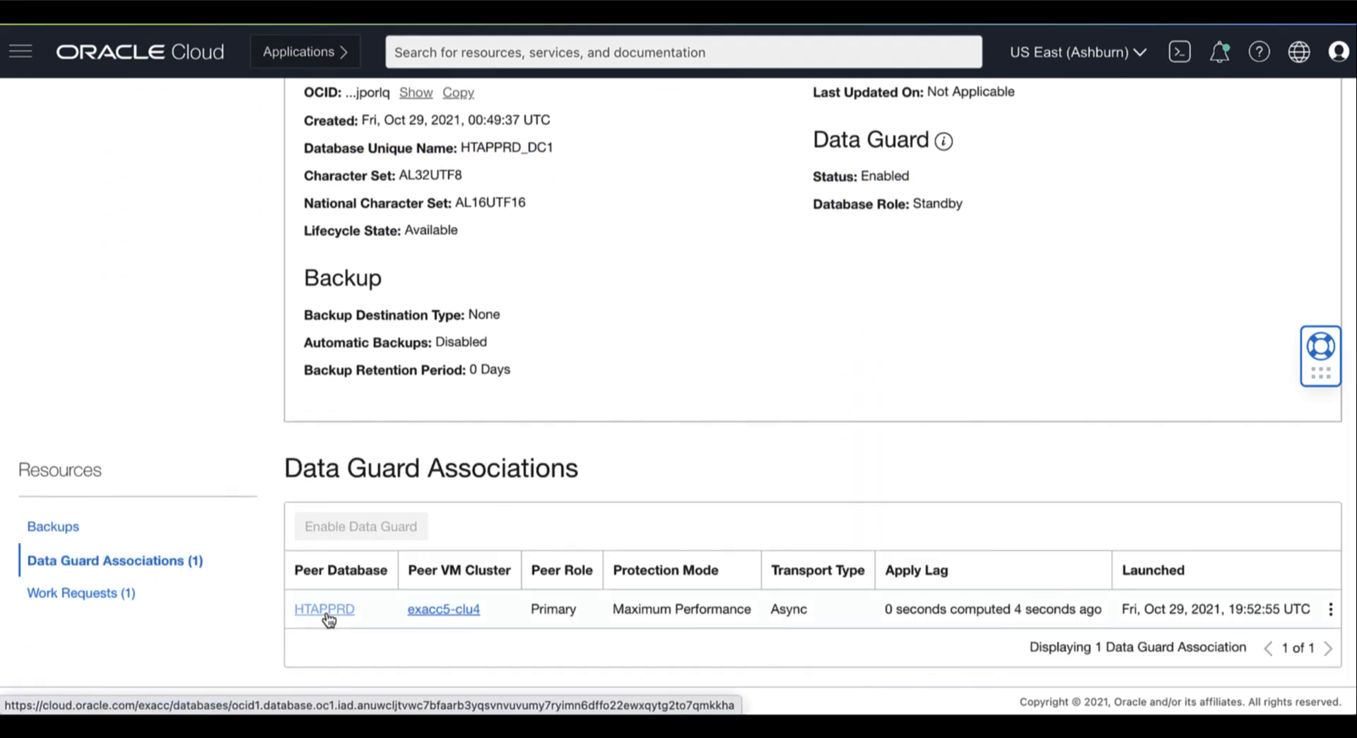
pyautogui.click(323, 609)
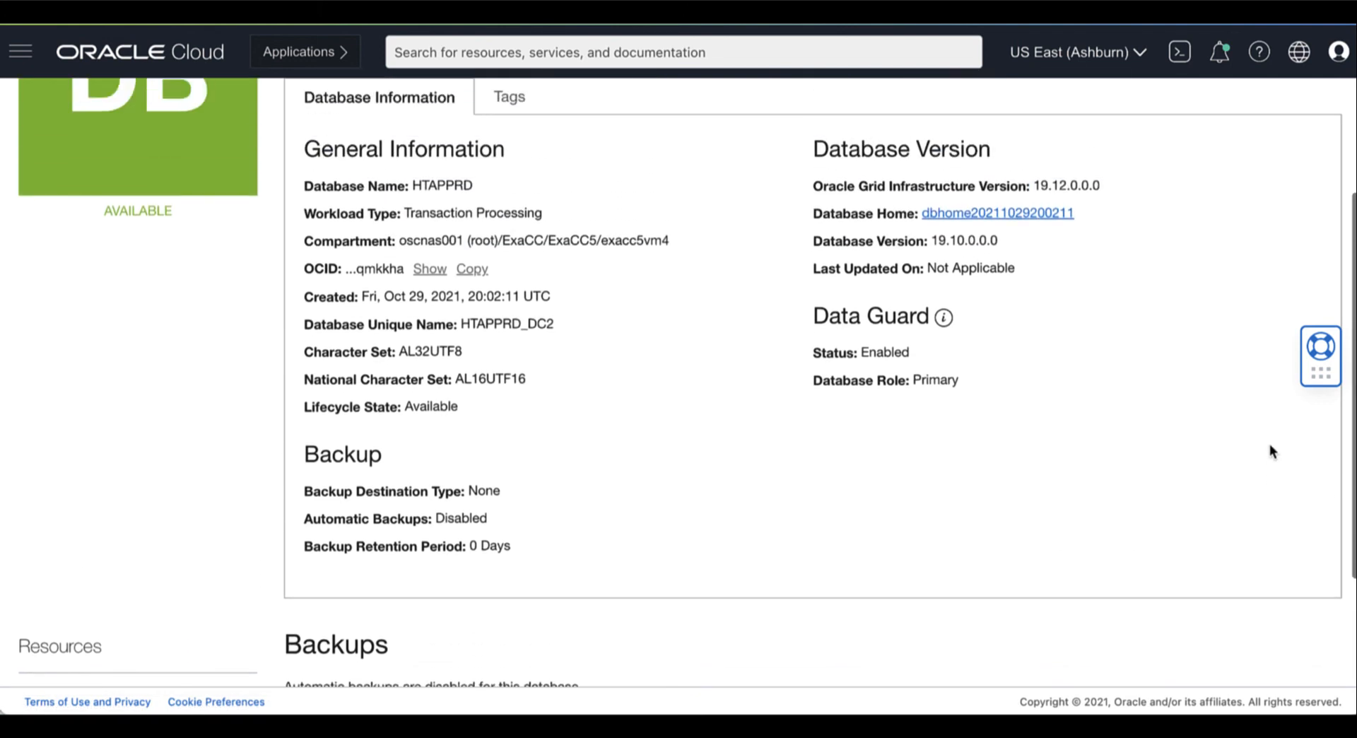
pyautogui.scroll(3)
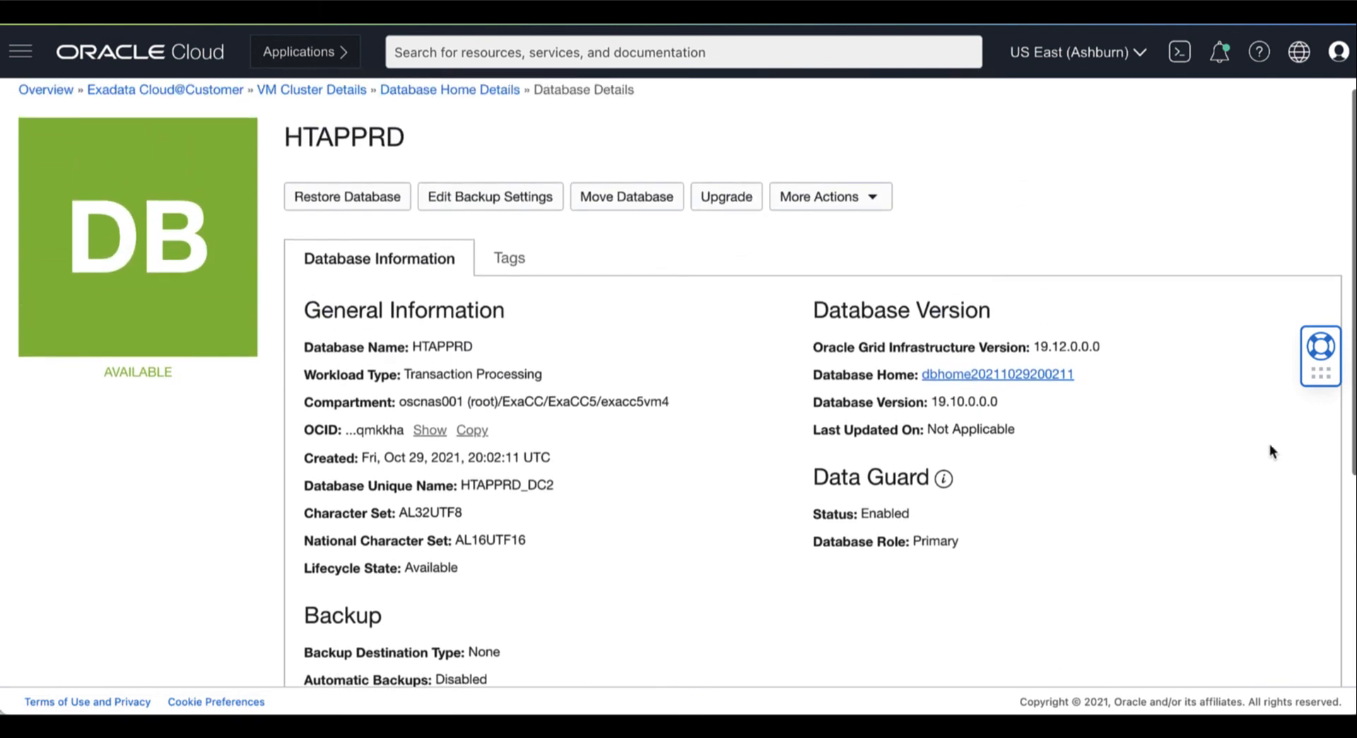